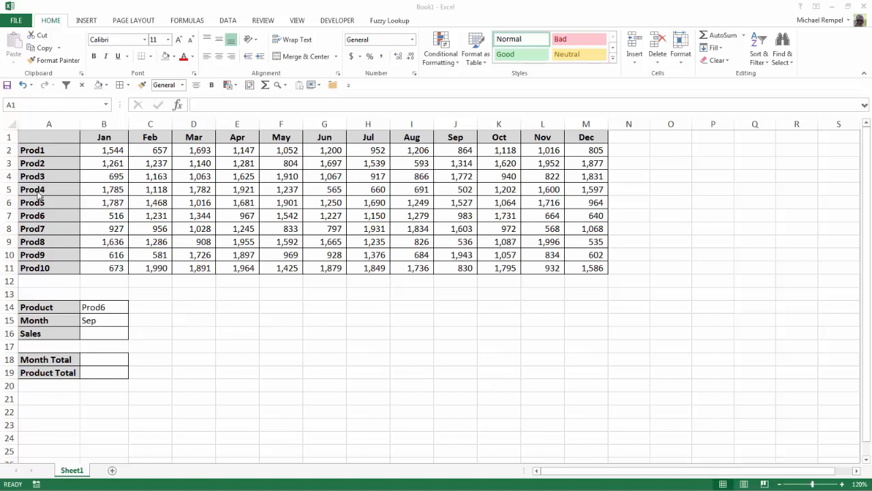
mouse_move(392, 232)
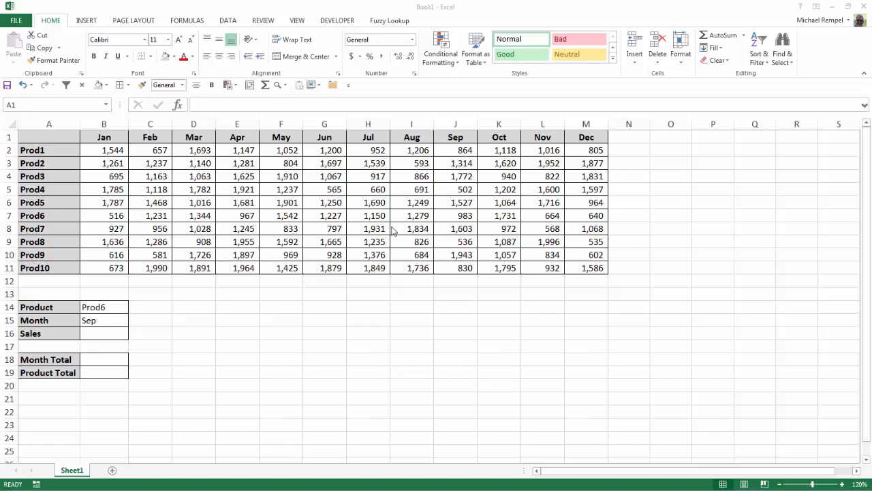
mouse_move(394, 230)
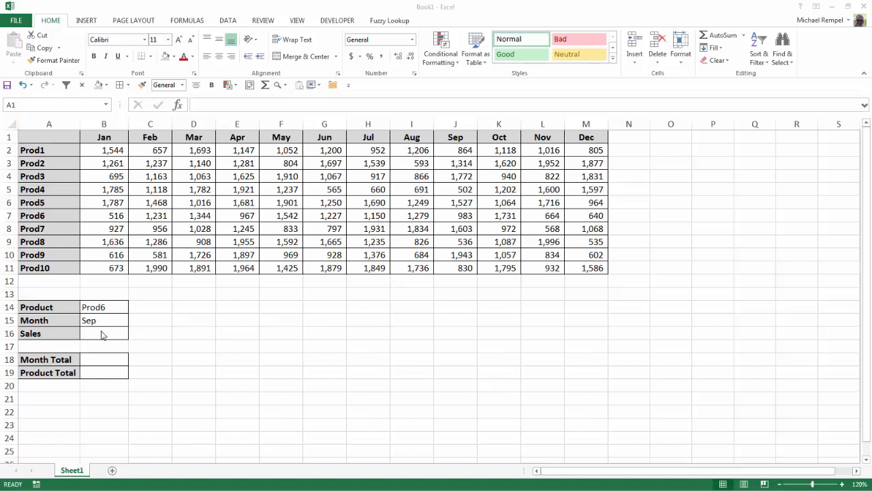
mouse_move(105, 308)
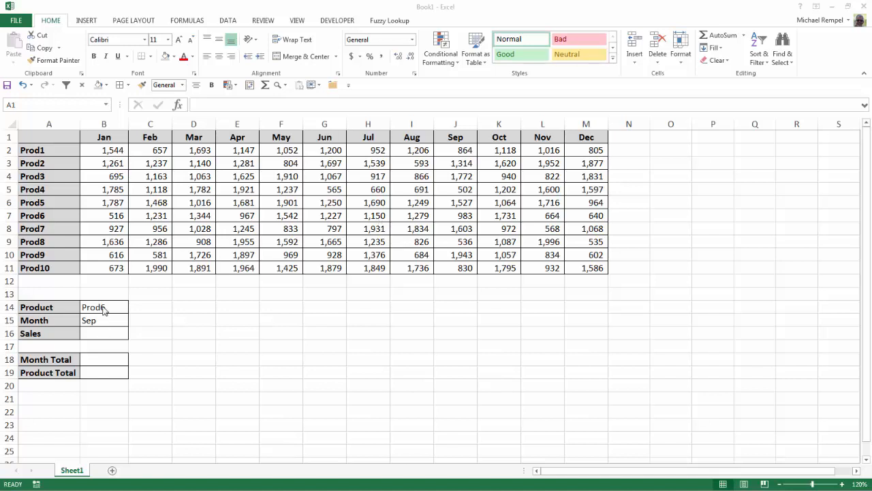
Pick Prod3 in the B14 dropdown and Oct in B15, then select B16
left_click(104, 307)
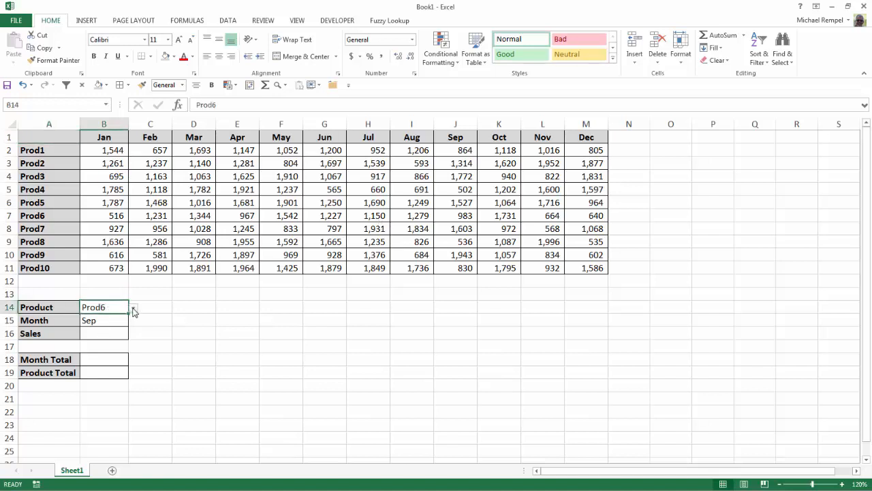
left_click(133, 307)
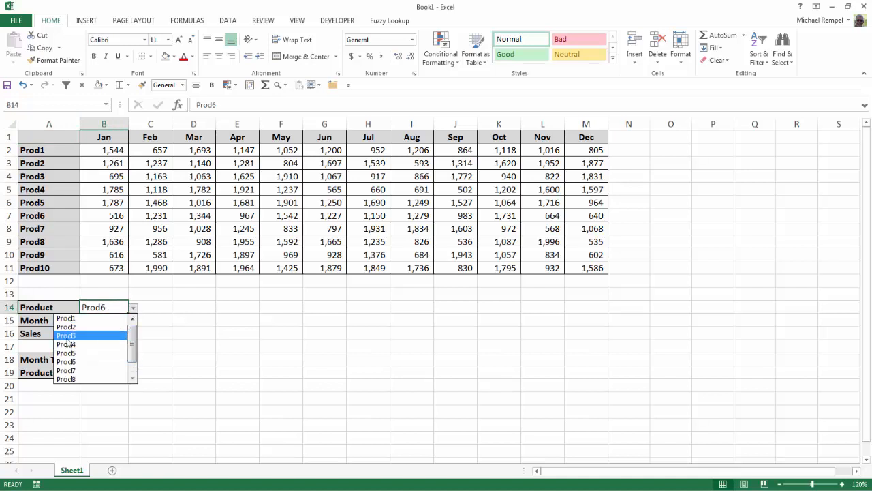
left_click(67, 335)
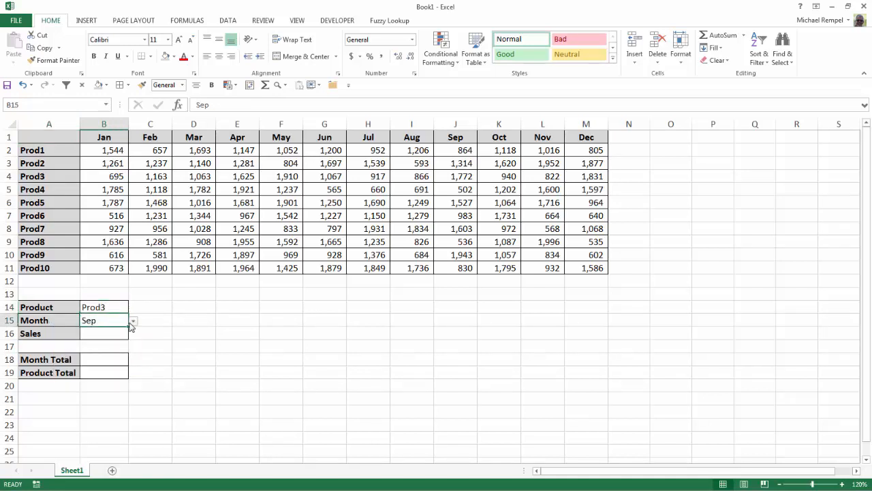
left_click(133, 321)
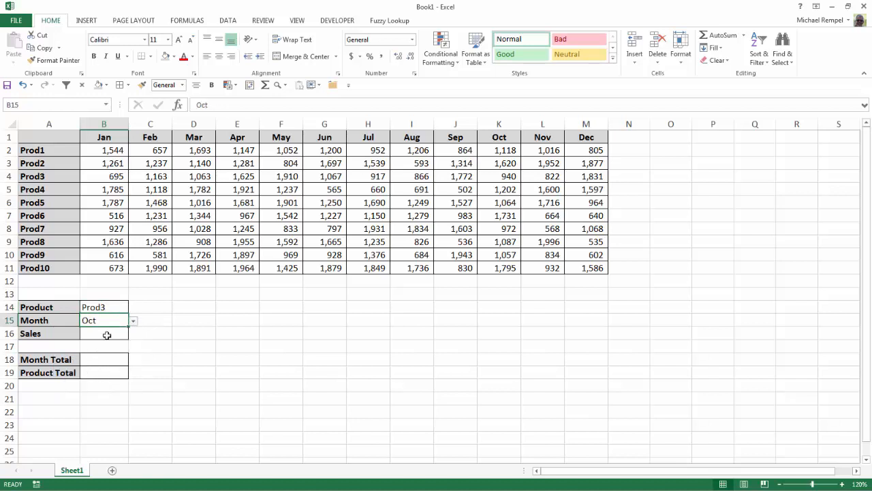
left_click(103, 333)
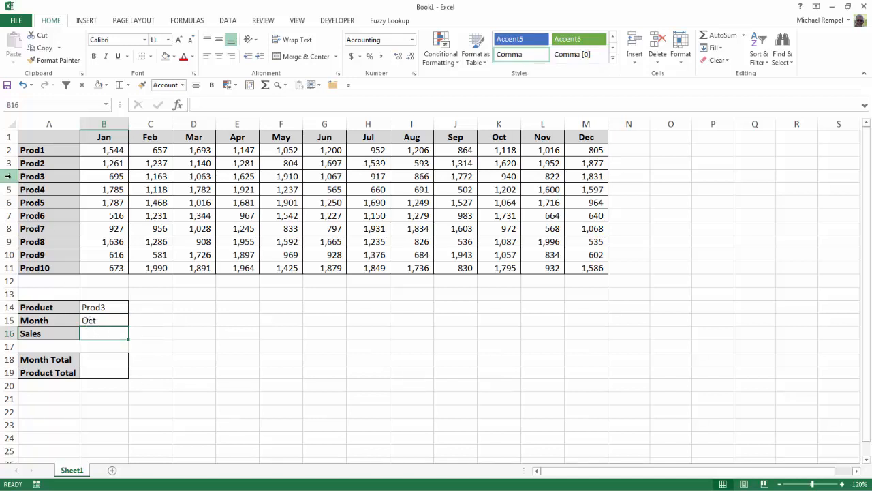
left_click(499, 124)
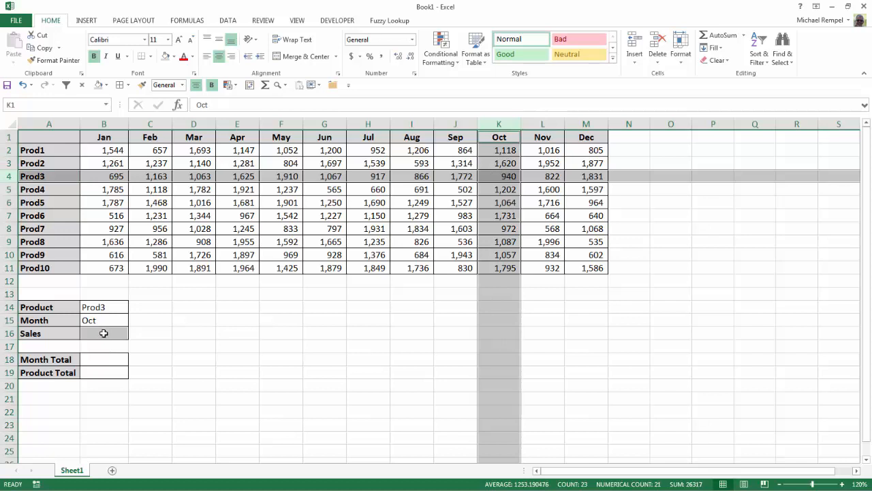
mouse_move(543, 182)
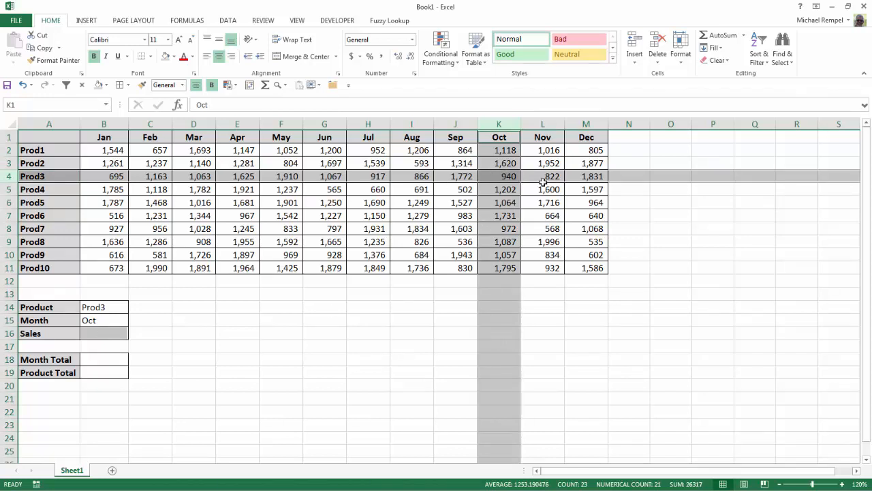
mouse_move(274, 298)
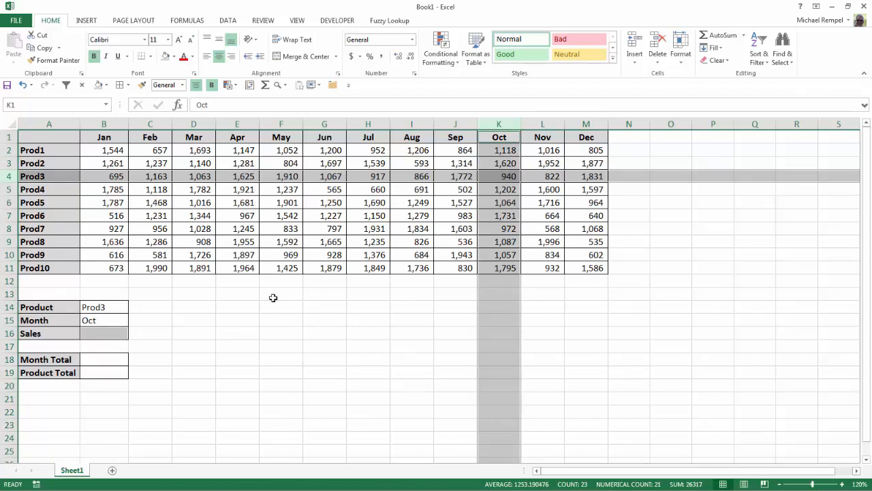
mouse_move(141, 322)
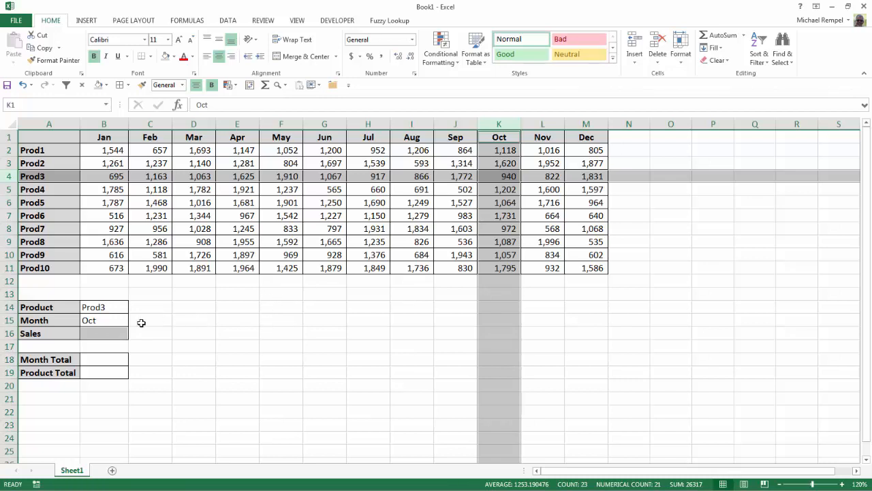
left_click(104, 333)
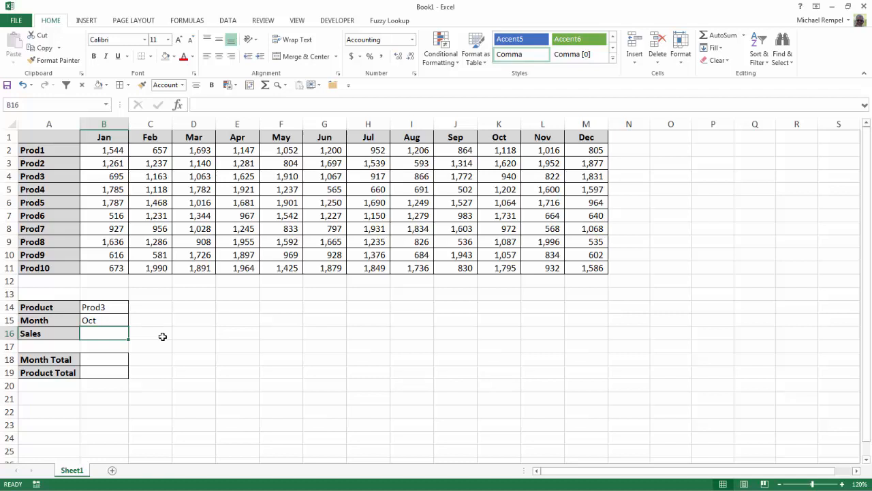
Start =INDEX( in B16 with B2:M11 as the array and begin a MATCH
type("=in")
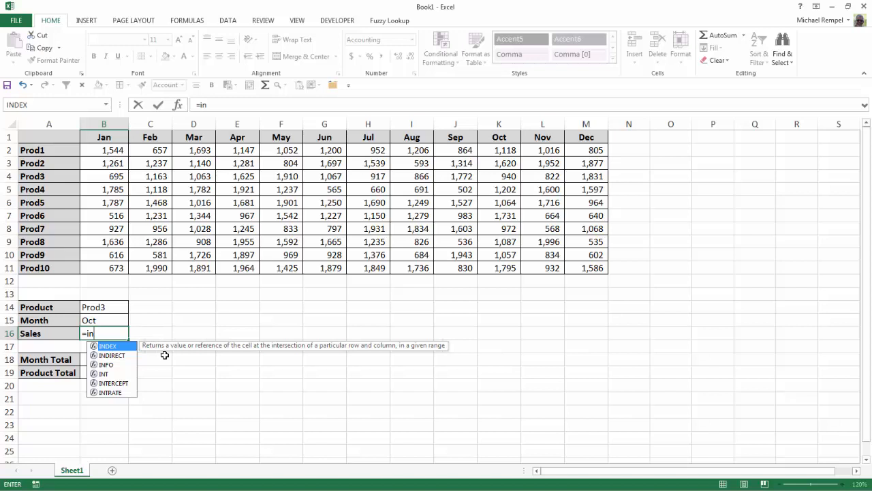
mouse_move(281, 360)
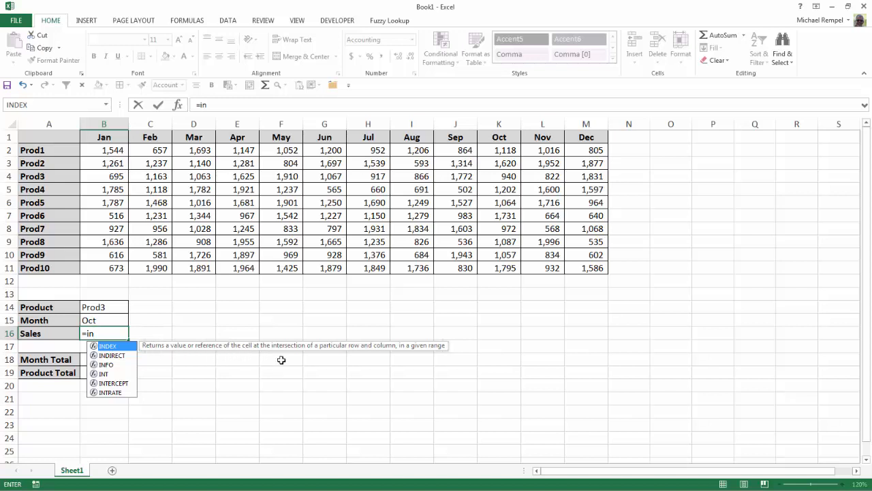
mouse_move(314, 365)
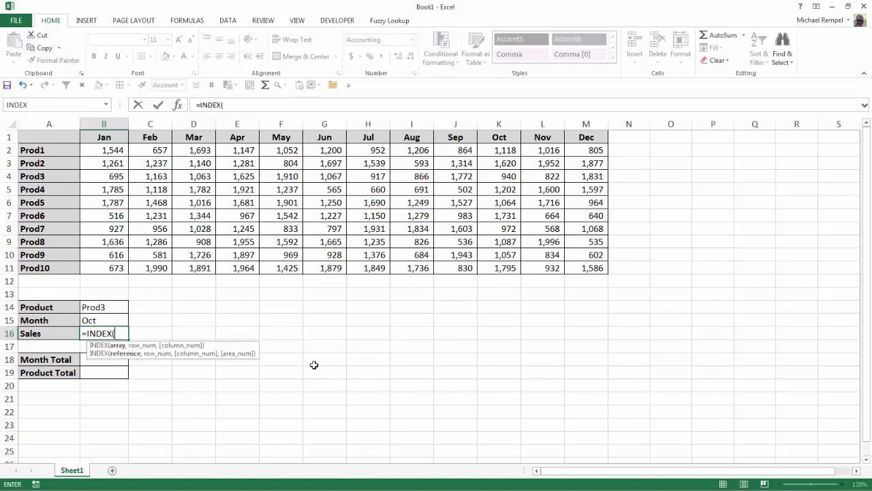
mouse_move(133, 382)
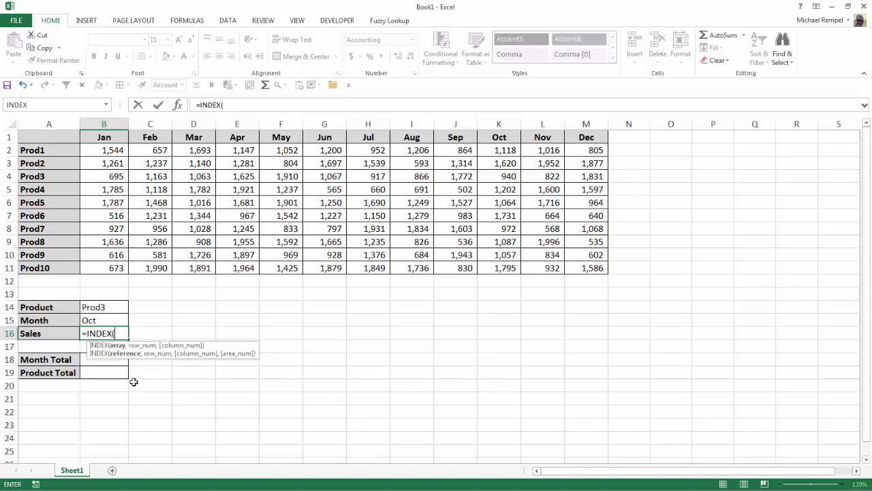
mouse_move(193, 349)
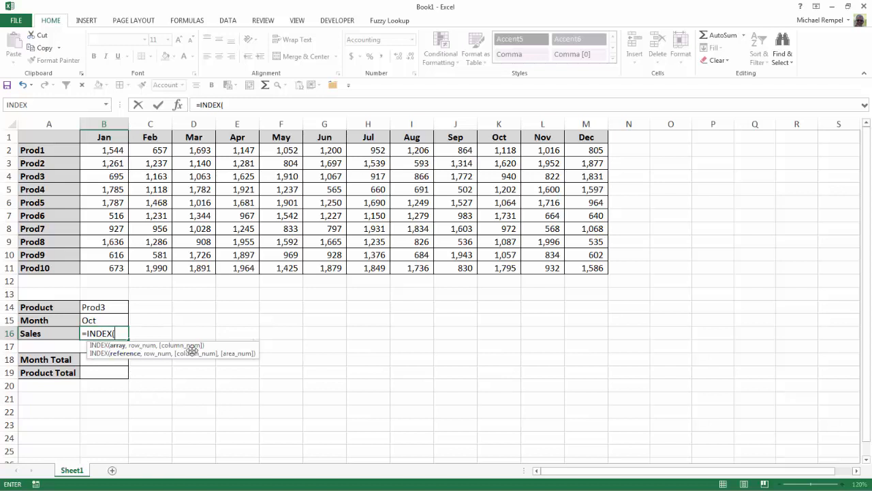
mouse_move(104, 150)
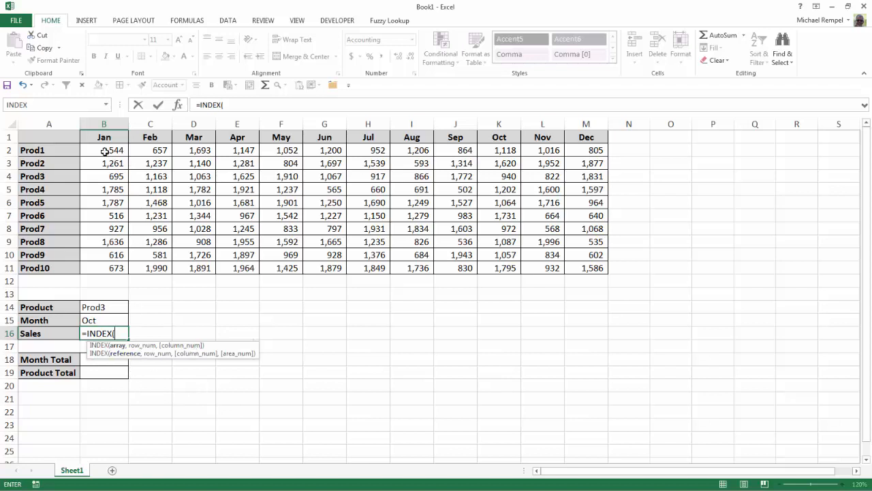
left_click_drag(103, 150, 582, 263)
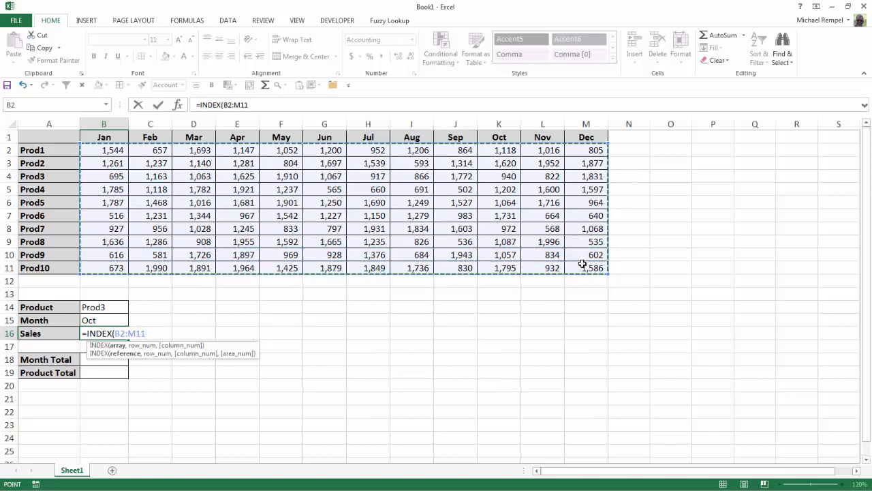
type(",")
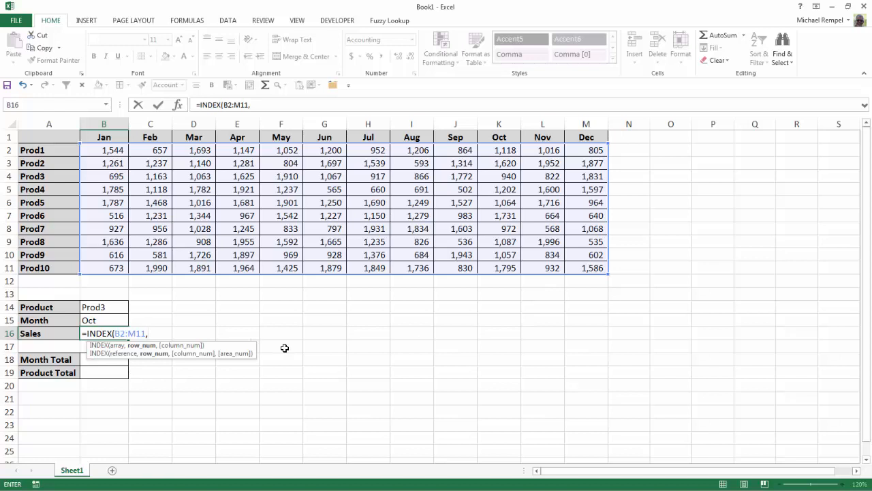
type("mat")
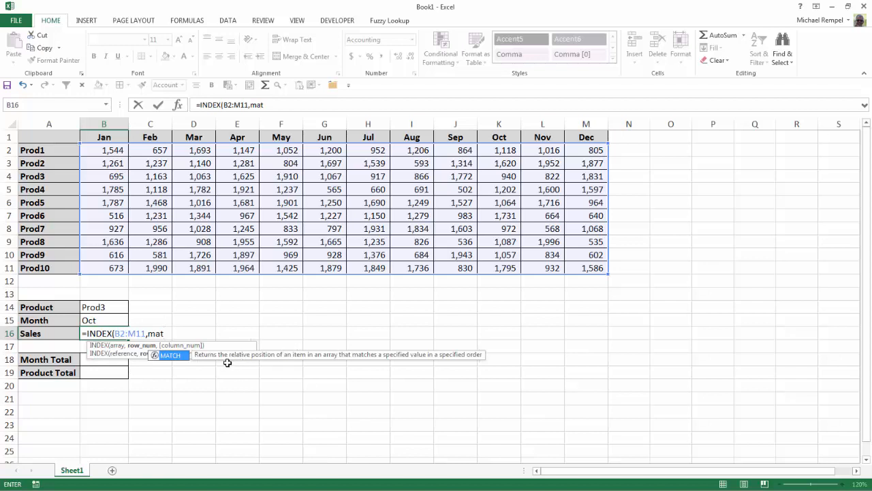
mouse_move(313, 367)
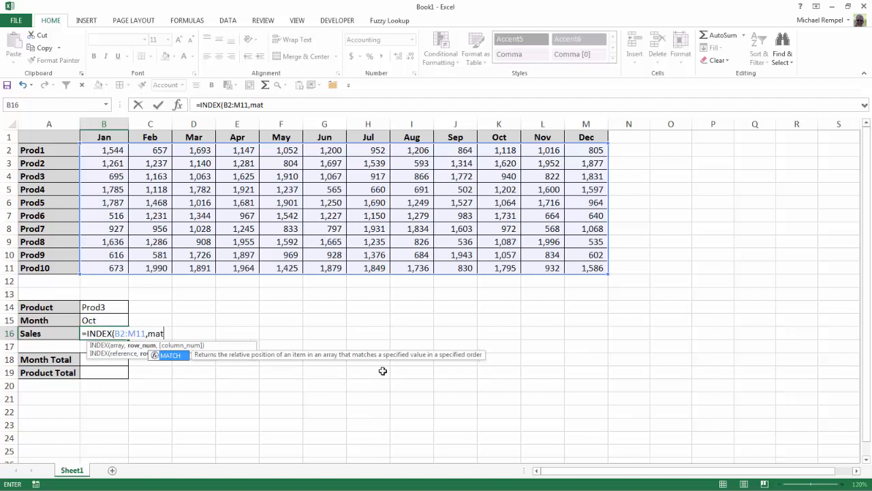
mouse_move(443, 370)
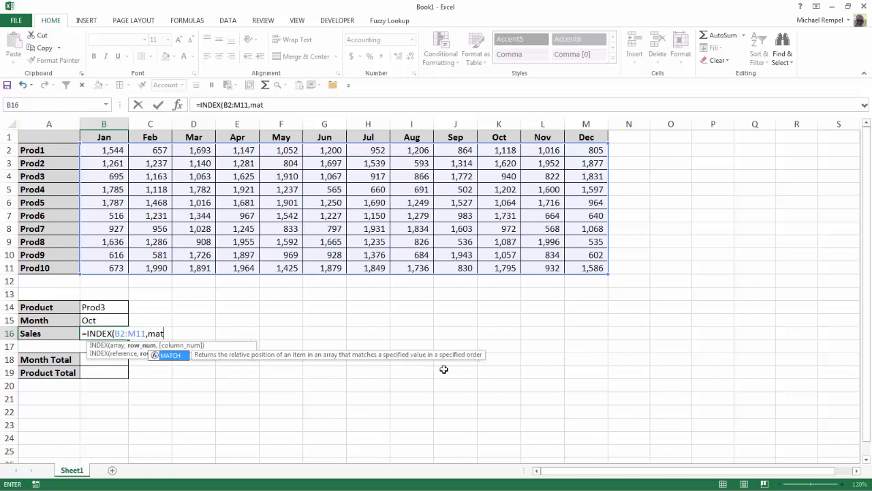
mouse_move(505, 380)
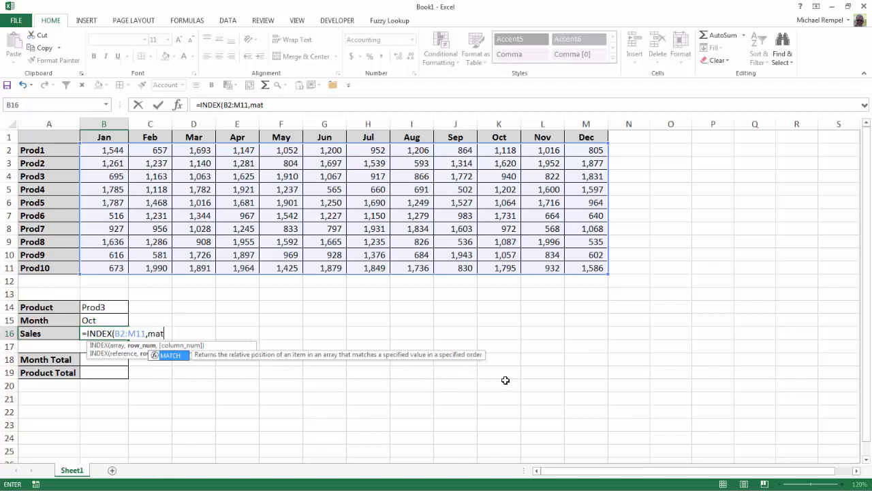
Write MATCH(B14,A2:A11,0) as the INDEX row argument, followed by a comma
type("CH(B14,A2:A3")
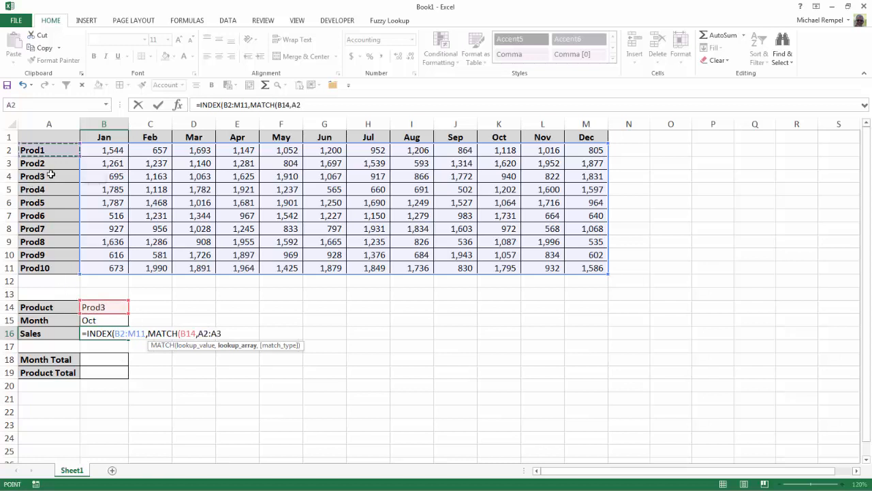
left_click_drag(48, 150, 48, 267)
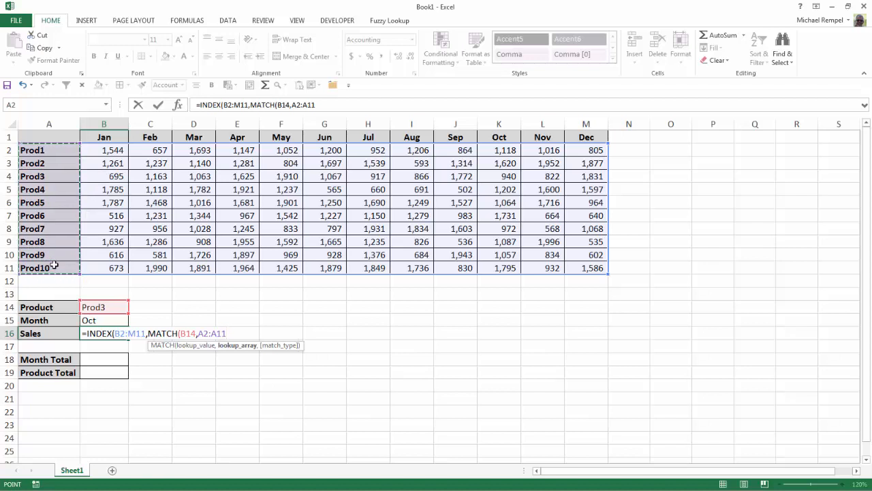
type(",0")
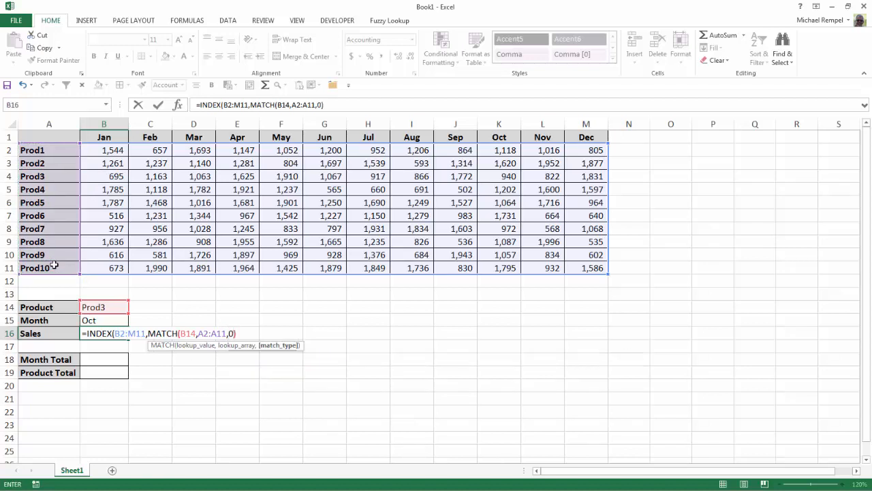
type(")")
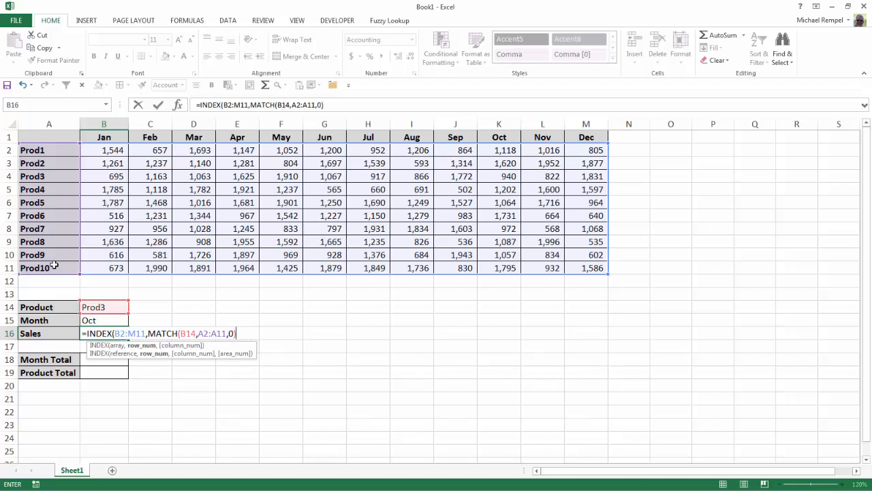
type(",")
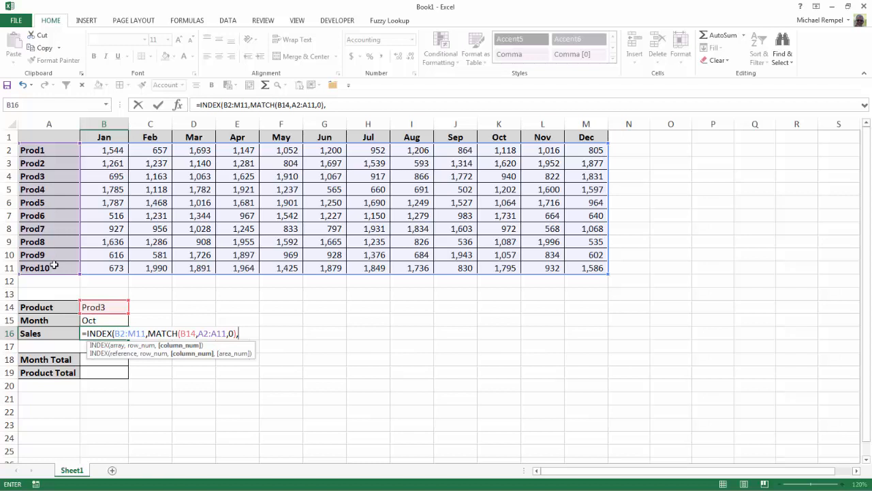
Add MATCH(B15,B1:M1,0) as the column argument and close both parentheses
type("match")
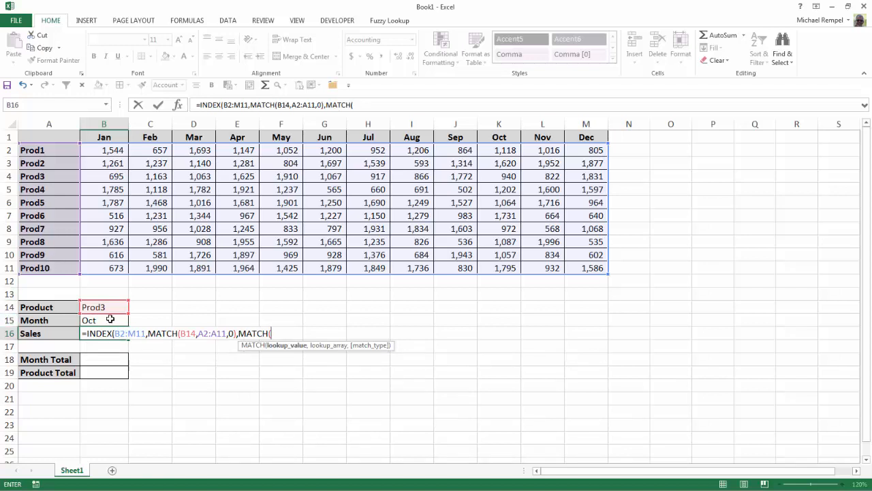
left_click(104, 319)
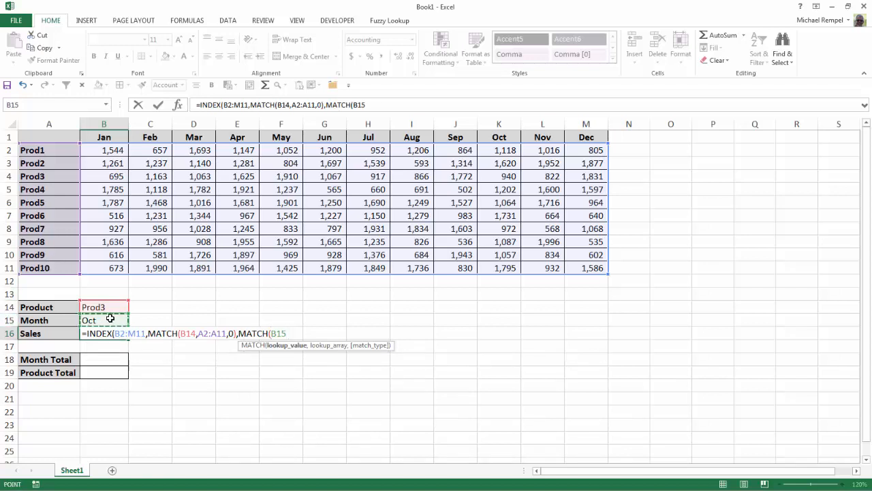
type(",")
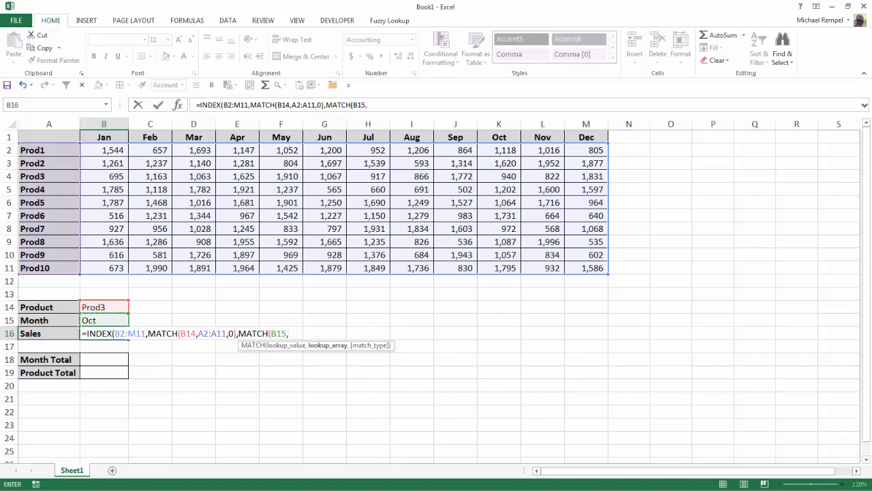
left_click_drag(104, 137, 368, 150)
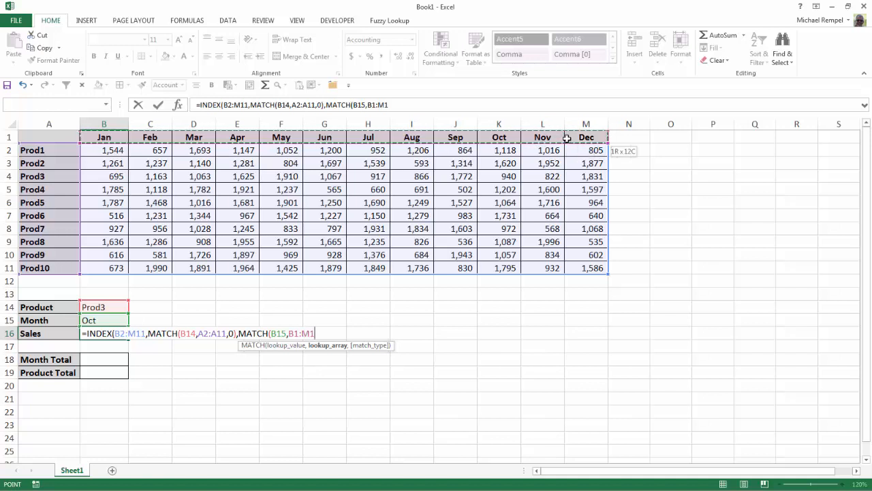
type(",")
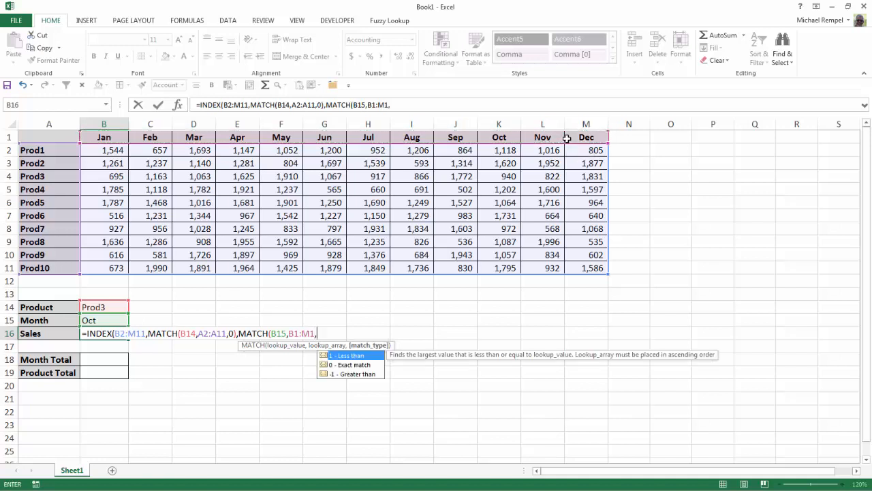
type("0")
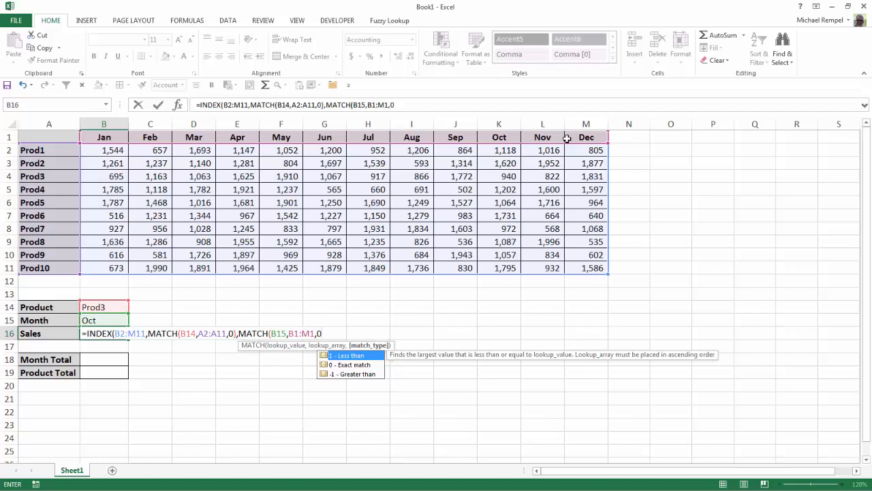
type(")")
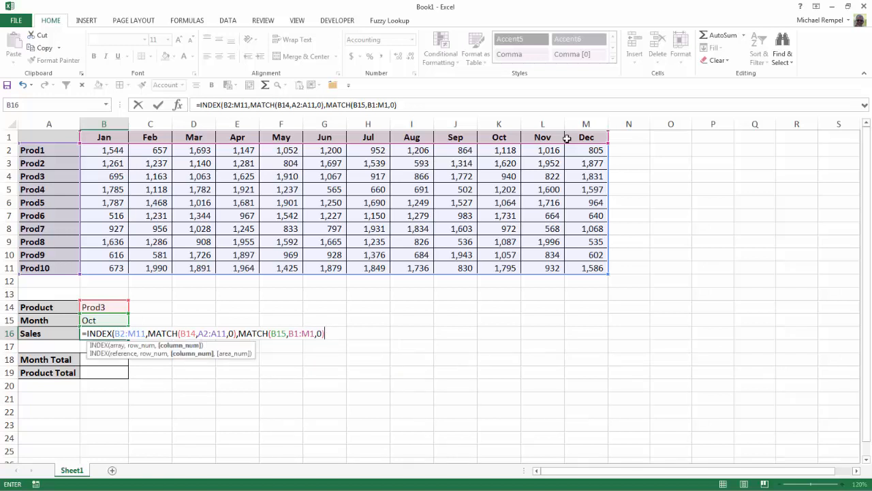
type(")")
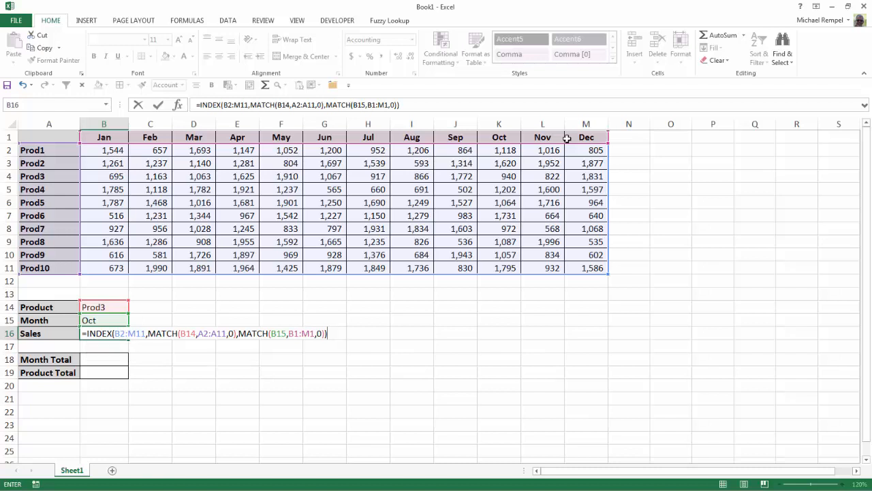
Commit the INDEX/MATCH formula in B16, which returns 940.00
key("Return")
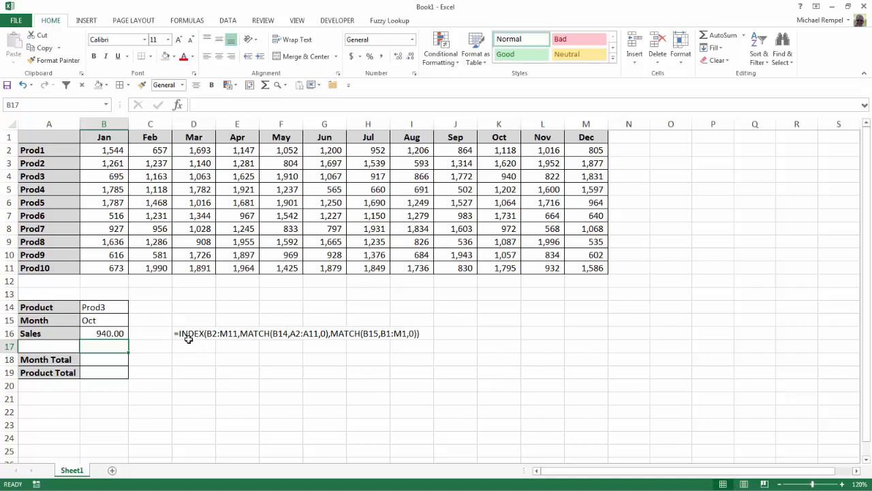
mouse_move(263, 340)
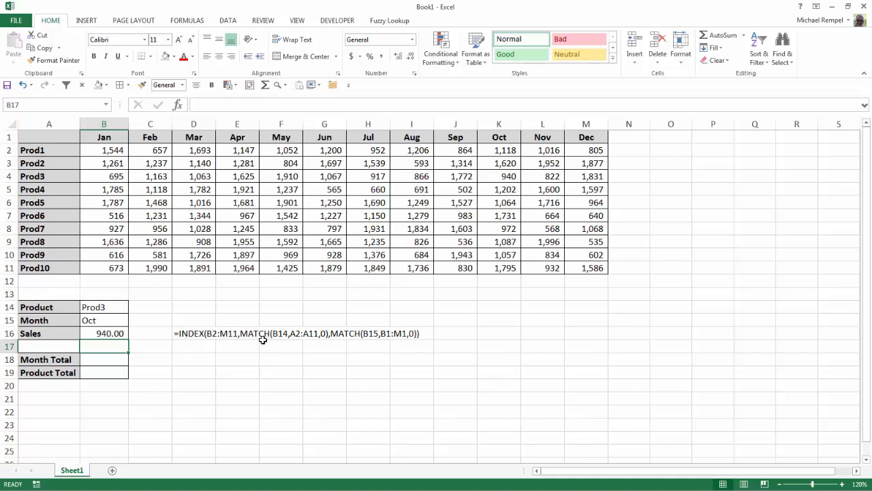
mouse_move(374, 342)
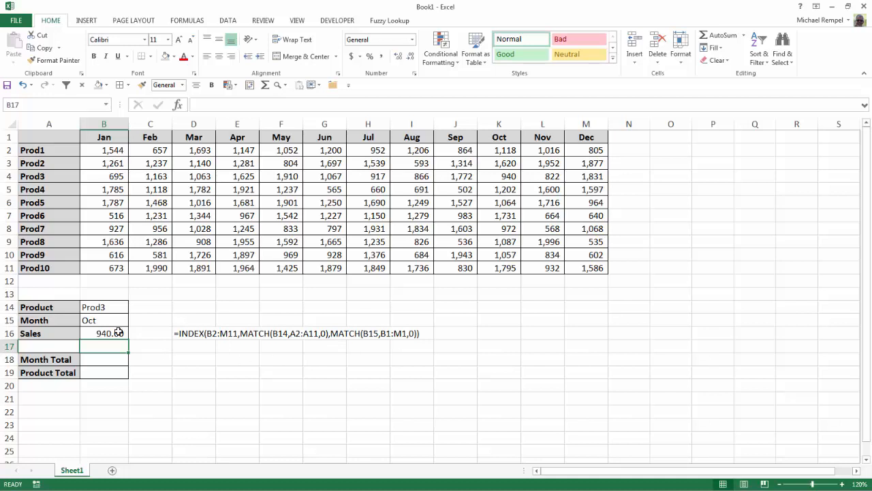
mouse_move(475, 202)
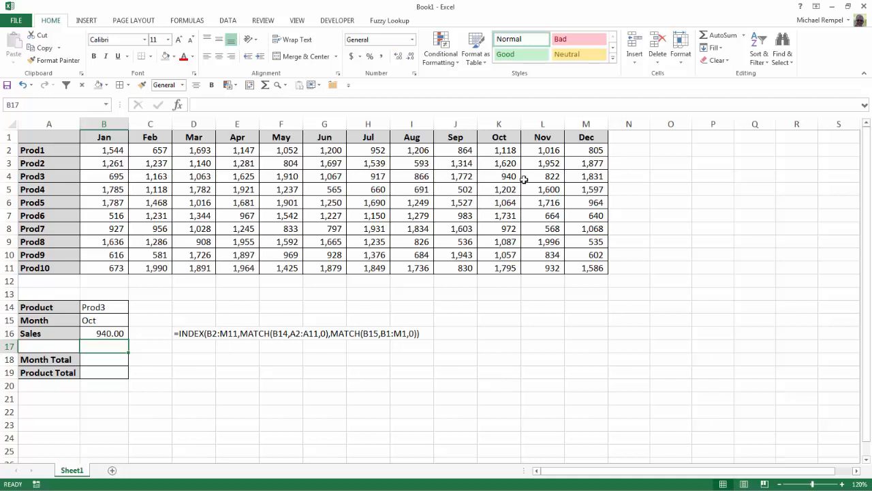
Switch the B14 product to Prod5 and the B15 month to May
left_click(104, 307)
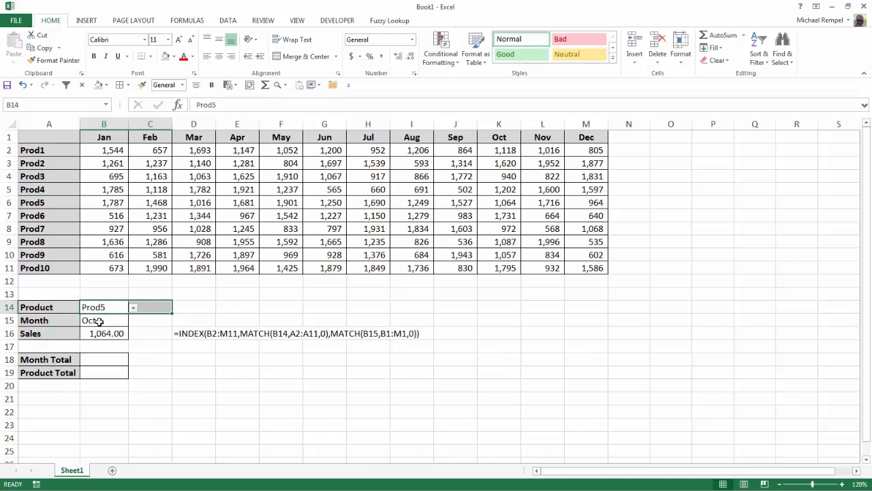
left_click(132, 321)
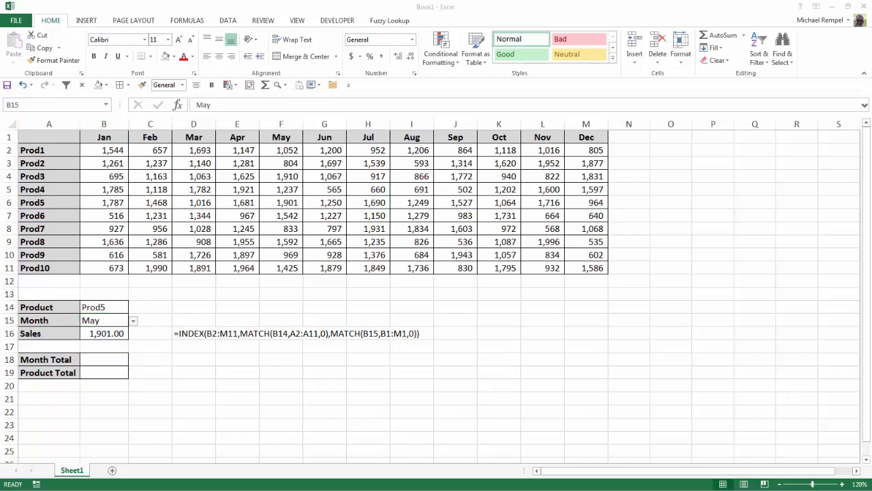
mouse_move(341, 410)
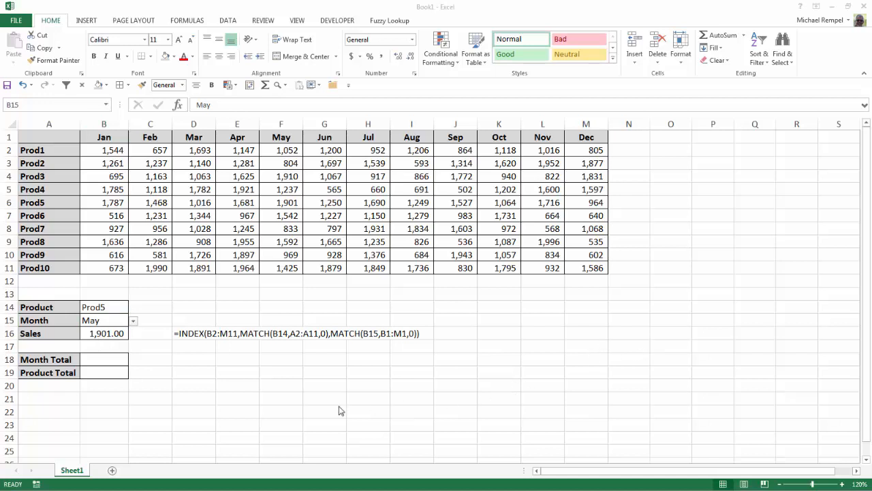
mouse_move(113, 324)
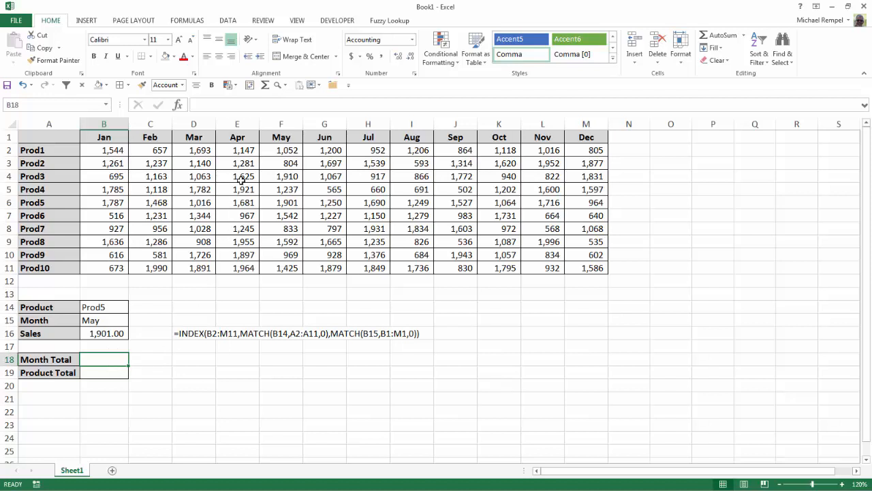
mouse_move(100, 378)
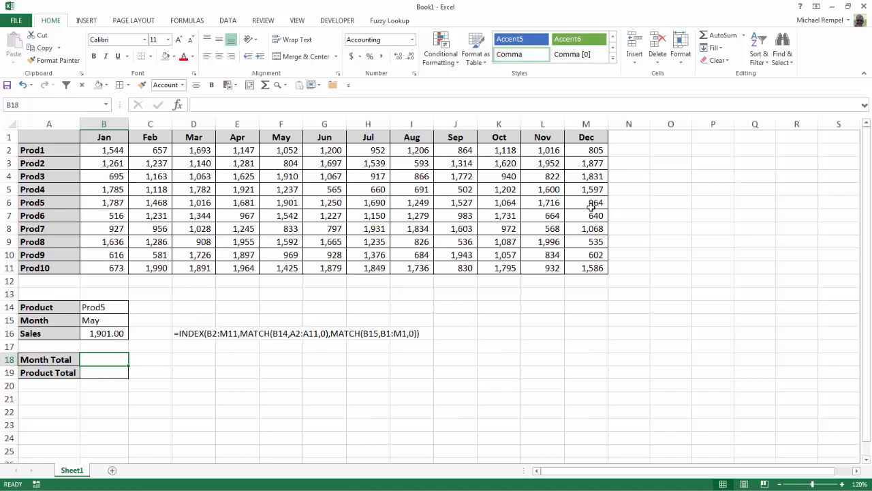
mouse_move(127, 403)
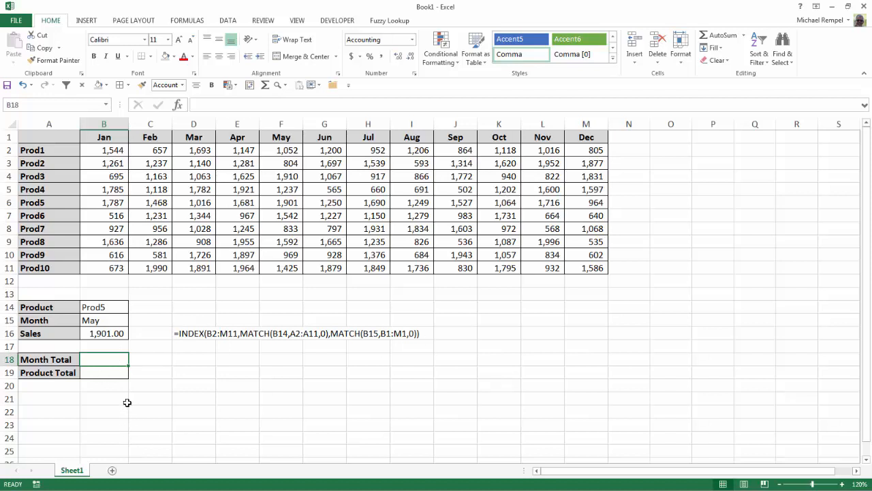
mouse_move(229, 369)
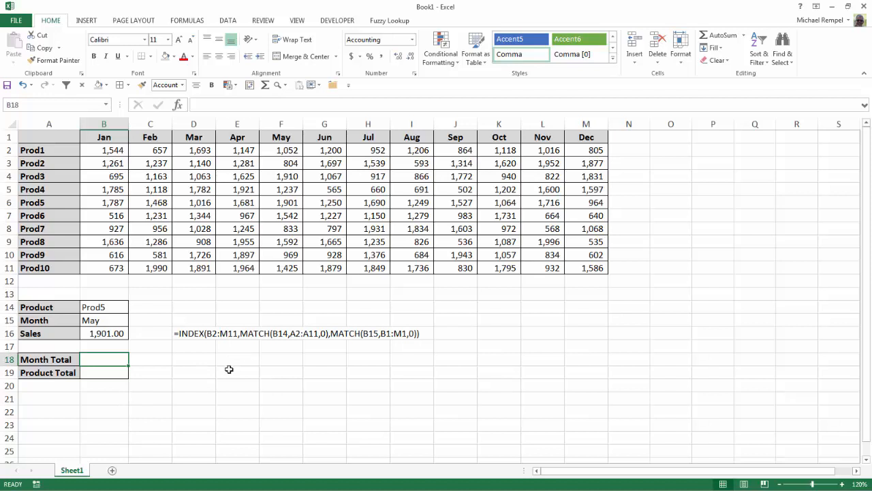
mouse_move(178, 415)
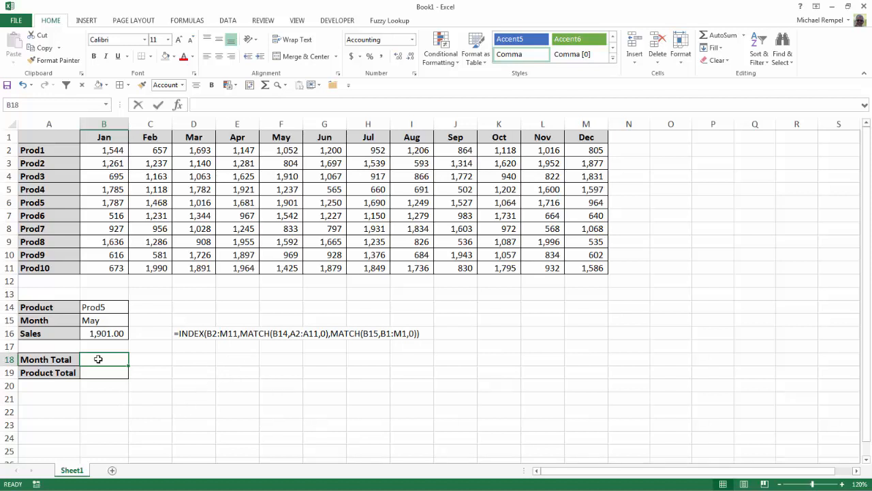
Begin =SUM(INDEX(B2:M11,, in B18, leaving the row argument empty
type("=SUM(")
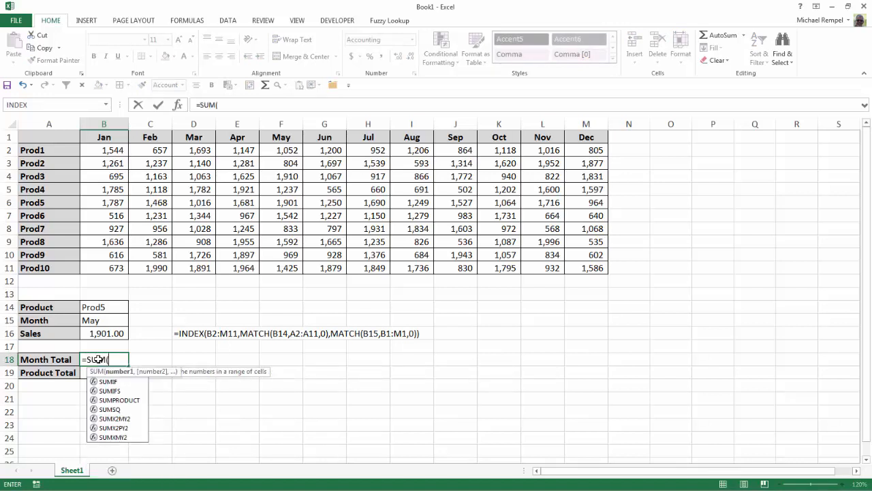
type("ind")
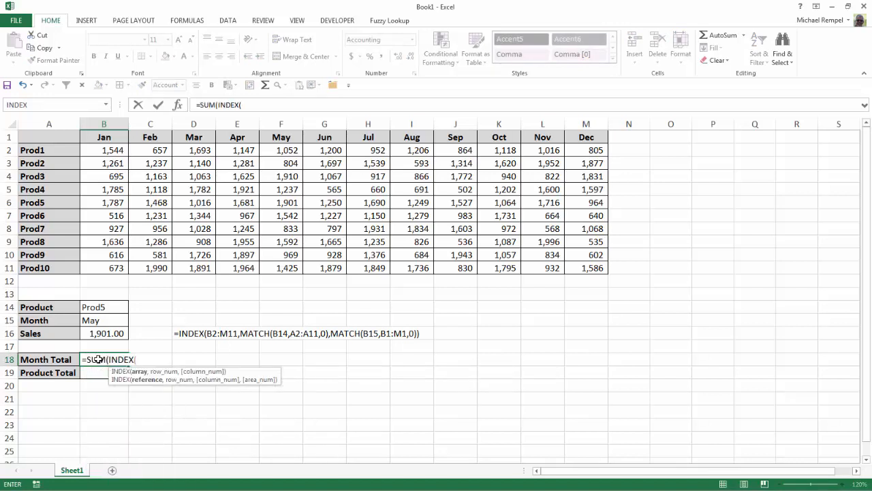
left_click(104, 150)
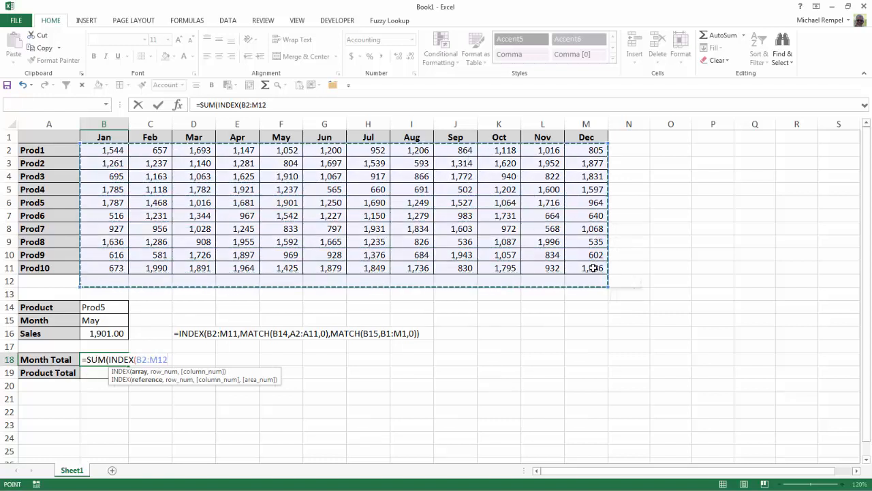
type(",")
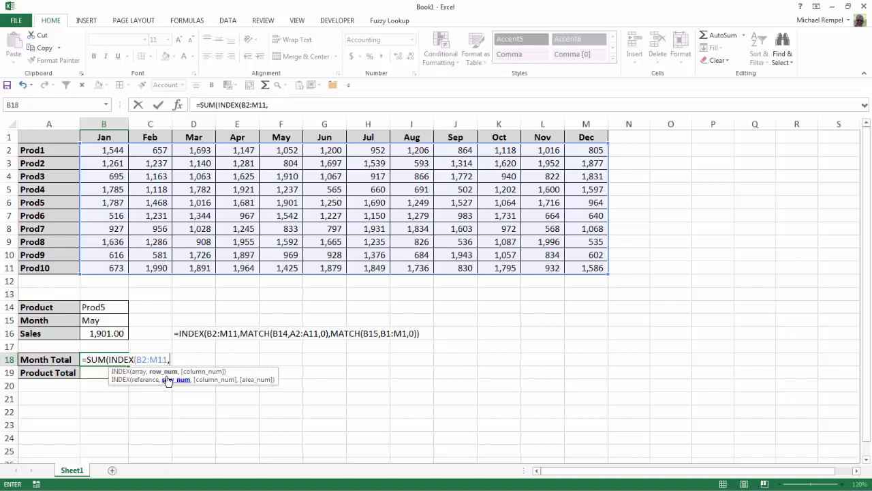
type("0")
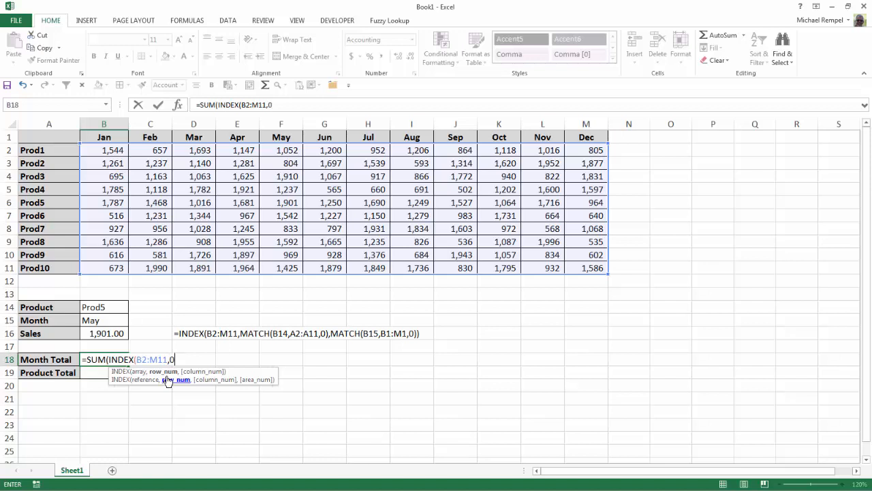
key("Backspace")
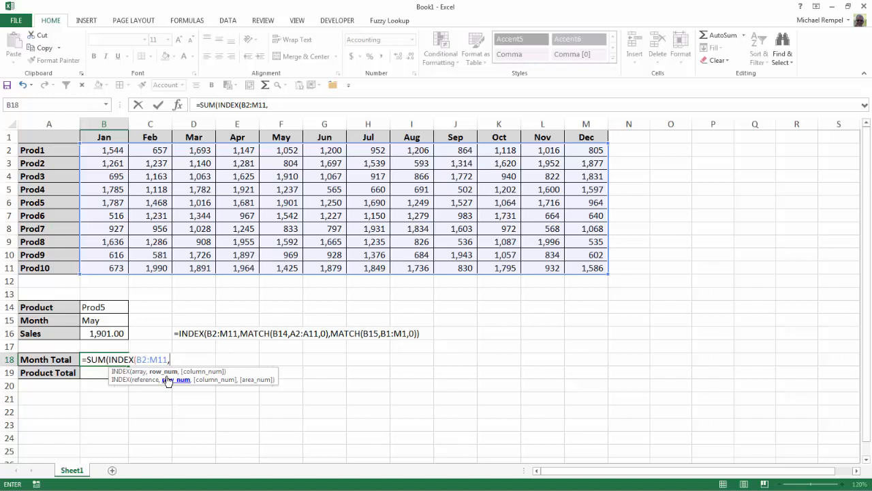
type(",")
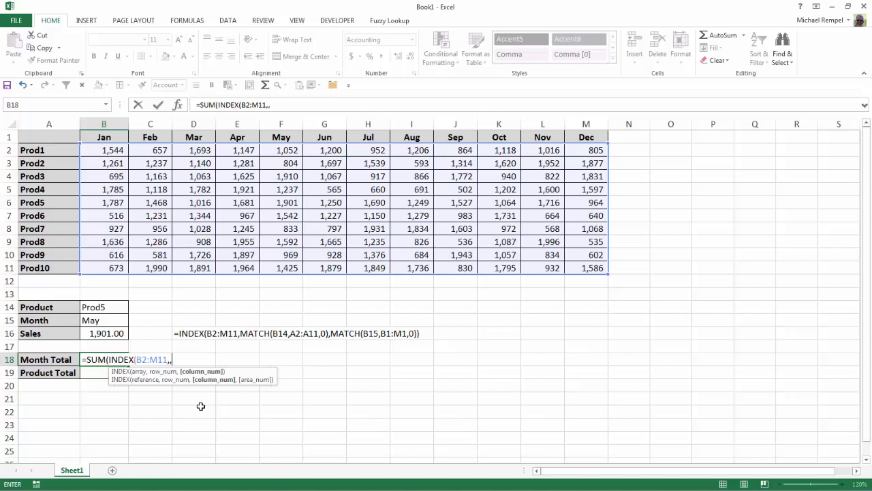
mouse_move(214, 379)
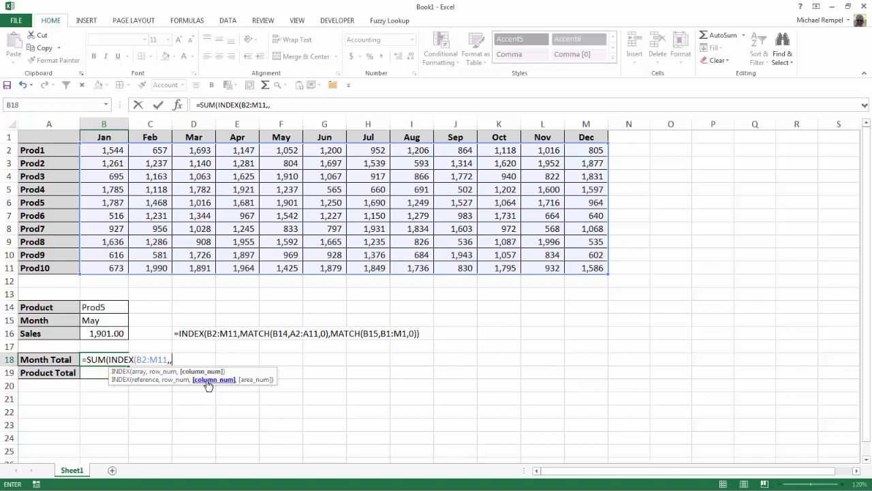
Add MATCH(B15,B1:M1,0) as the column argument, close and enter, giving 13,265.00
type("mat")
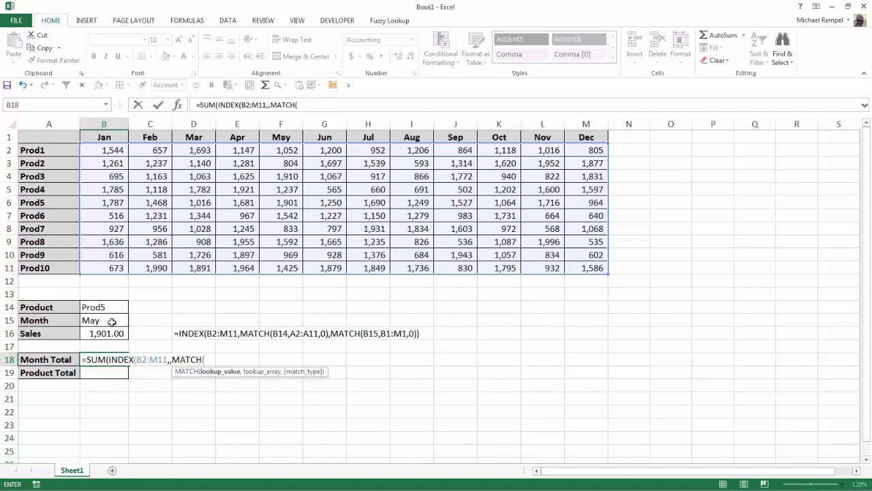
left_click(103, 320)
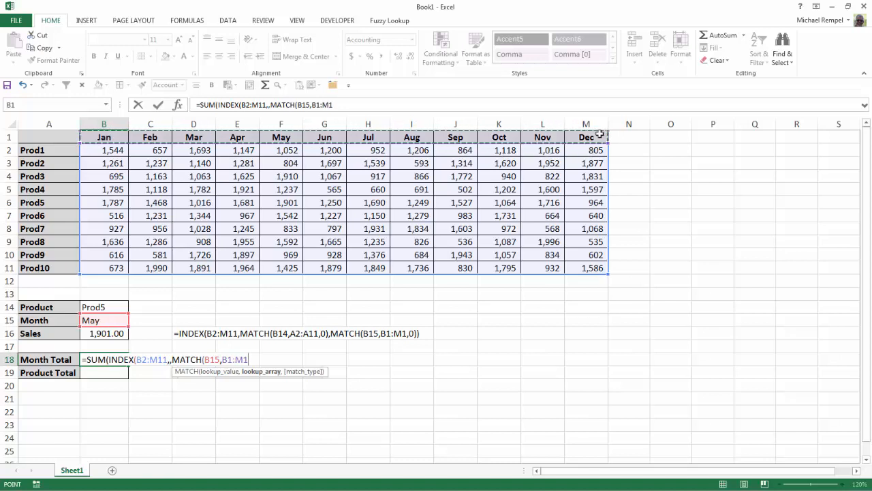
type(",")
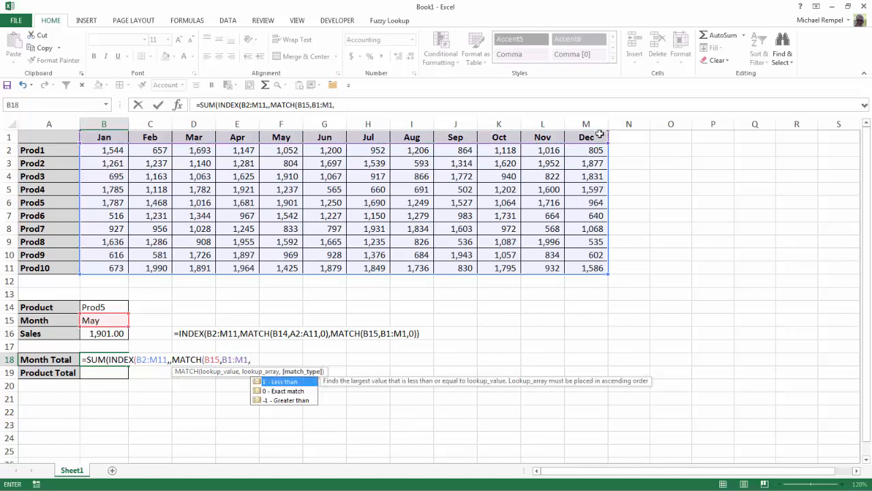
type("0")
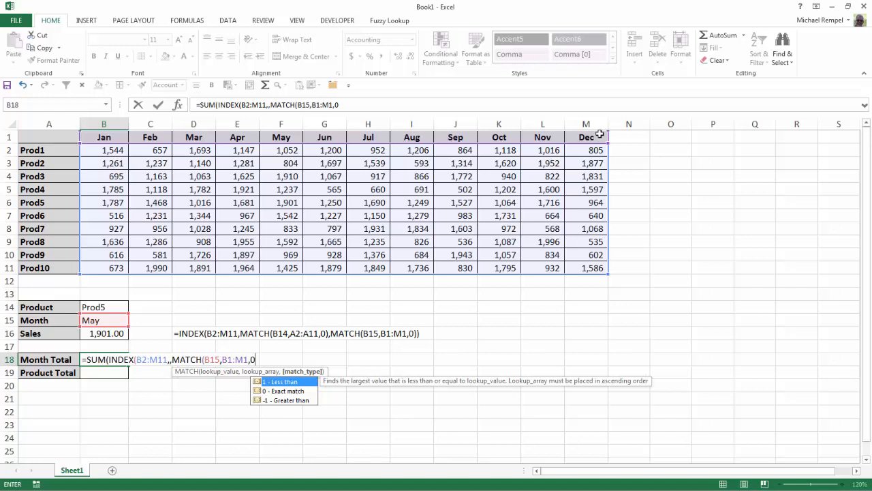
type("))")
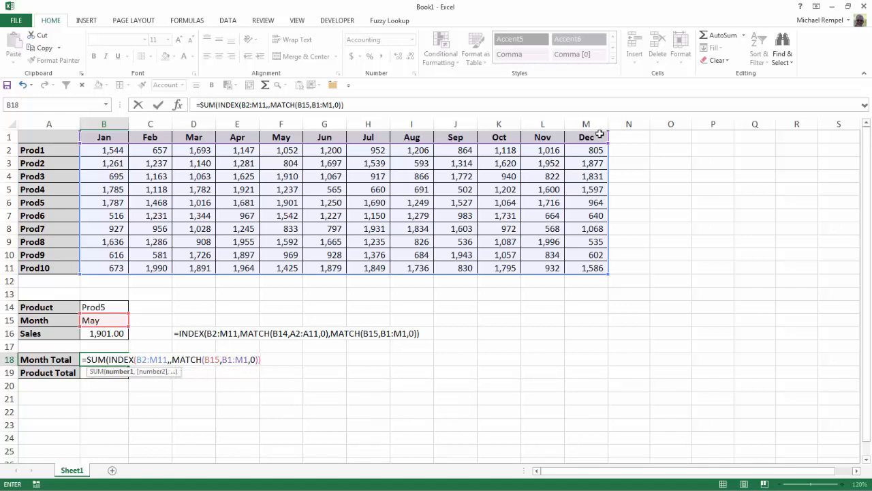
key("Return")
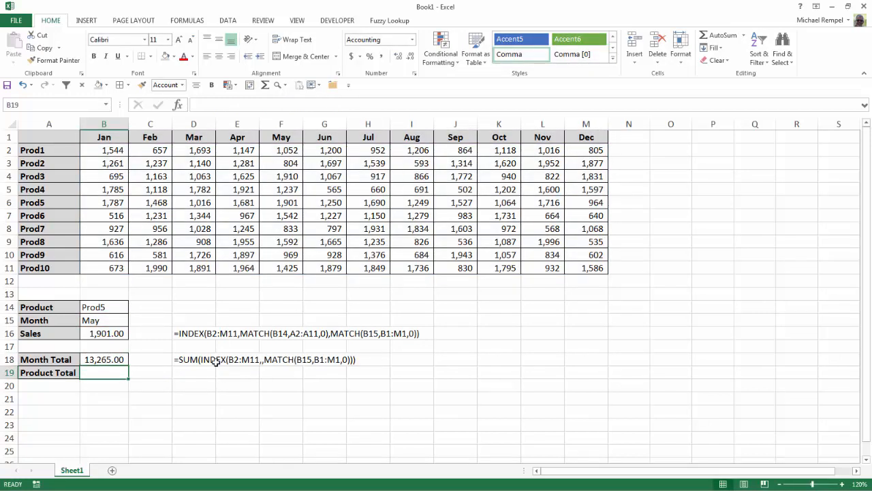
mouse_move(263, 377)
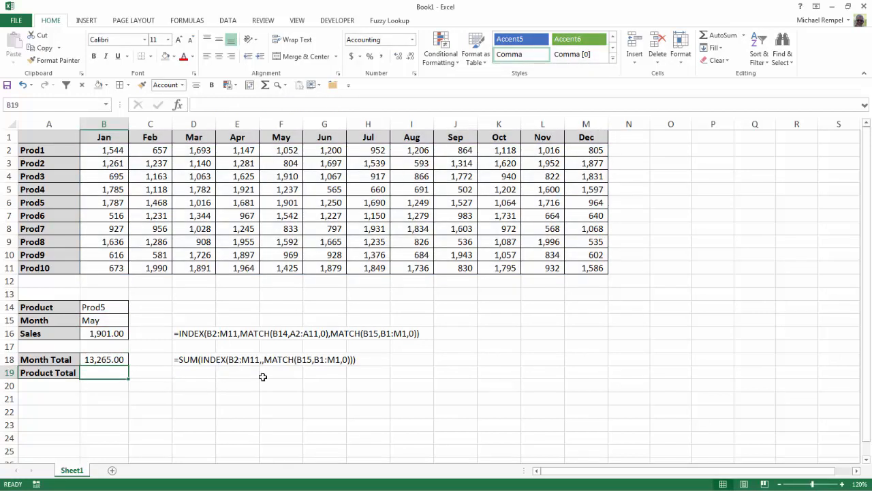
mouse_move(111, 422)
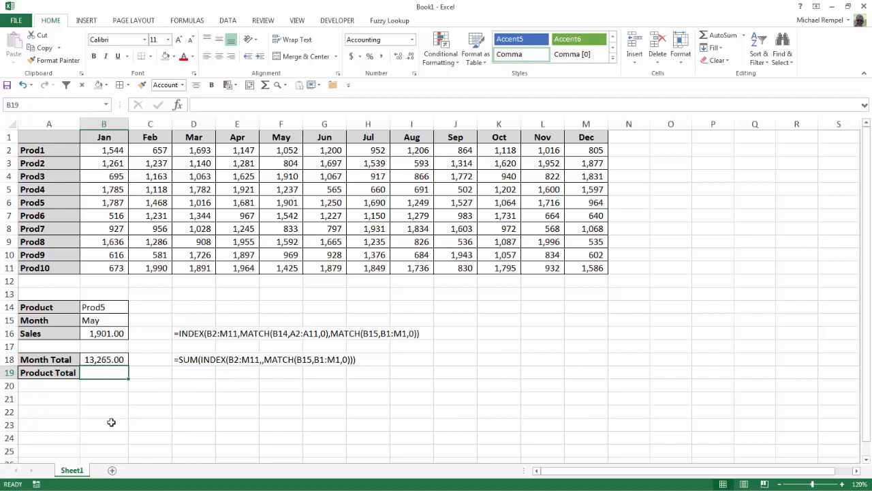
Choose Jul from the B15 month dropdown
left_click(103, 320)
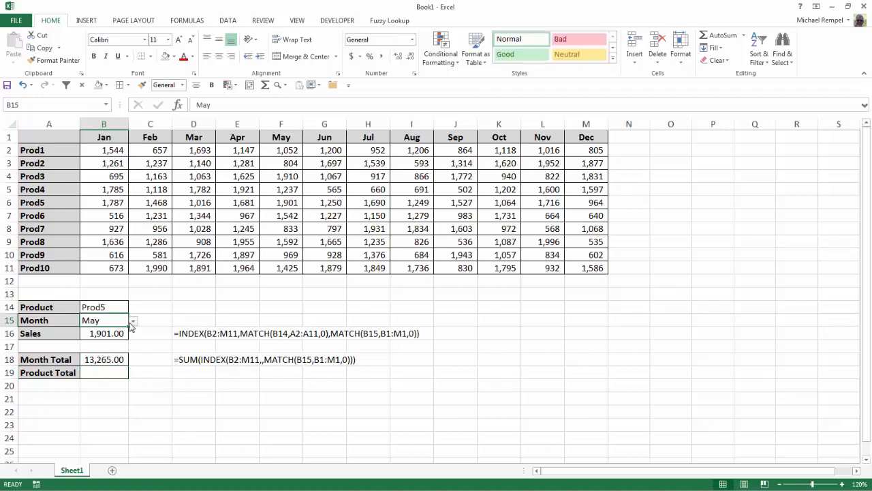
left_click(133, 320)
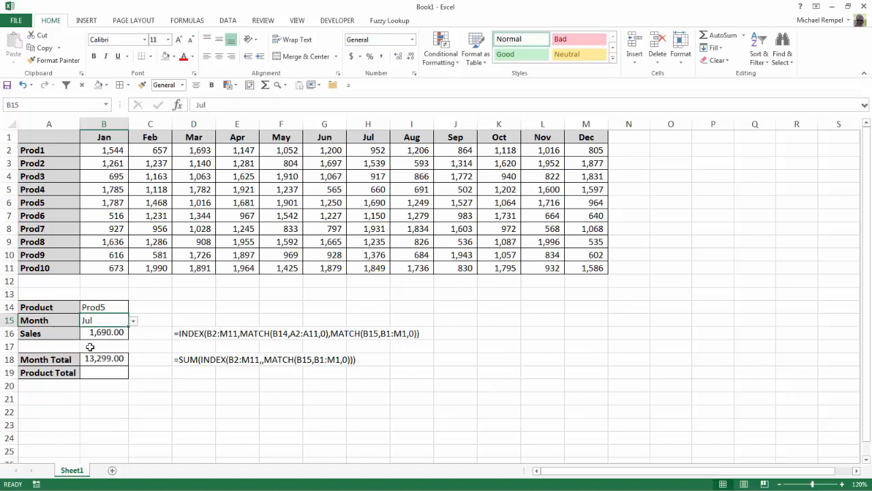
mouse_move(101, 320)
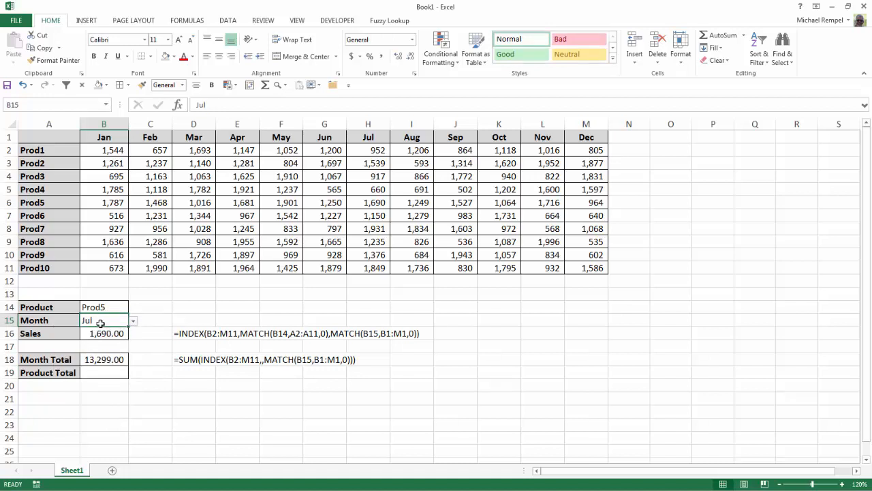
mouse_move(120, 416)
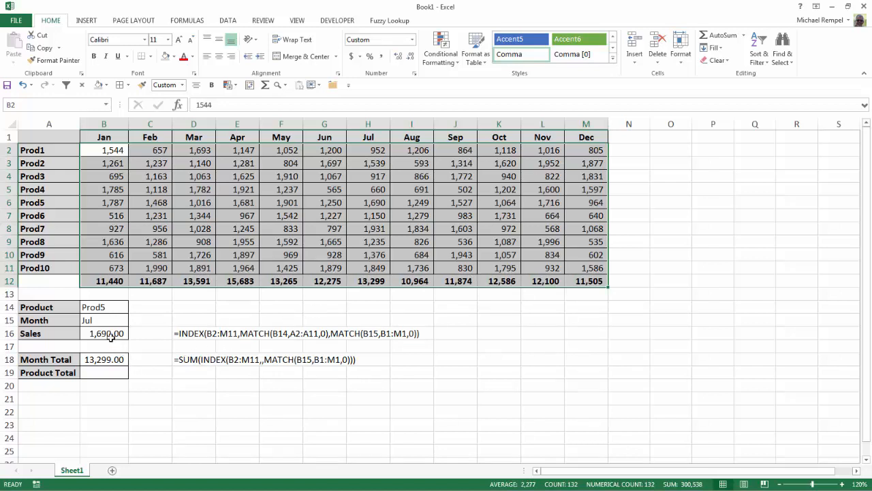
mouse_move(370, 280)
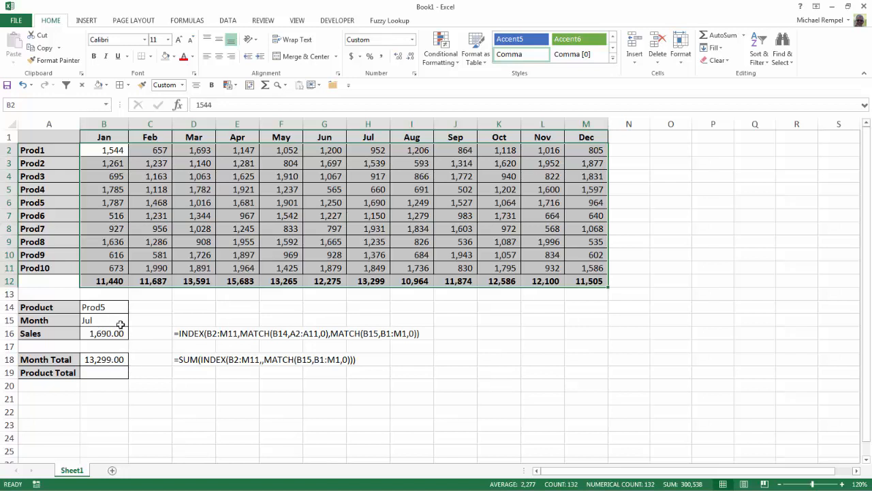
Choose May again from the B15 month dropdown
left_click(132, 320)
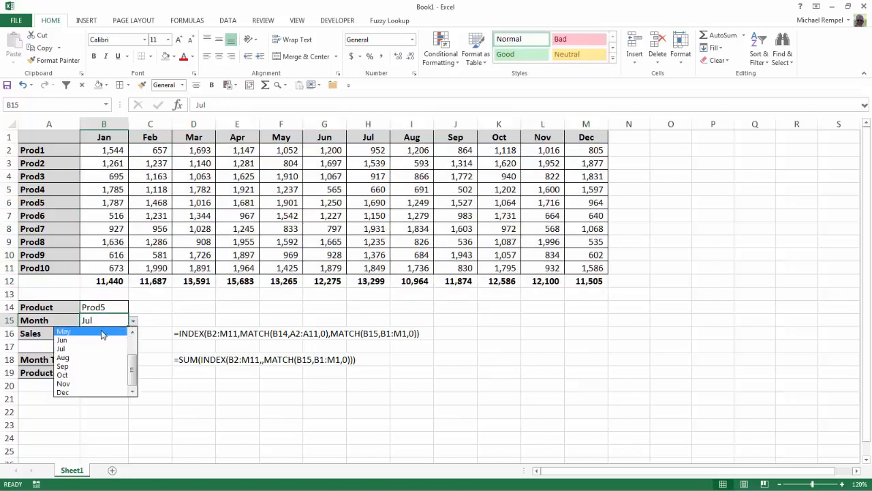
left_click(63, 331)
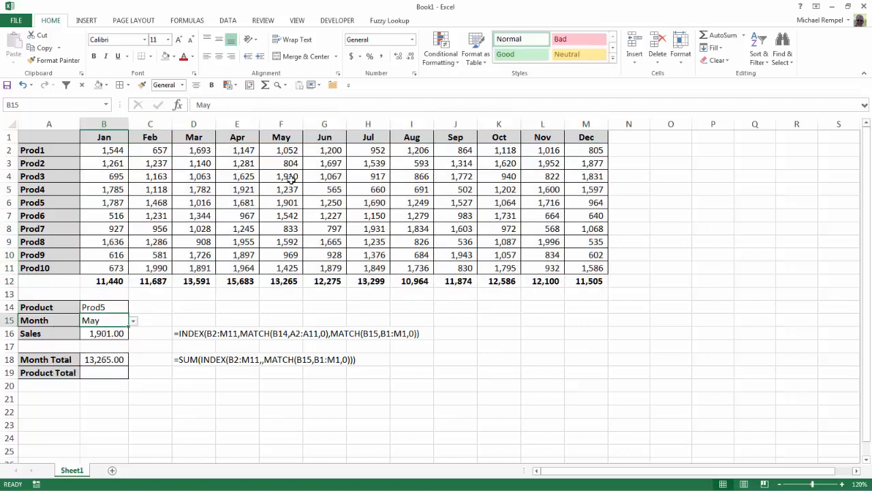
mouse_move(222, 411)
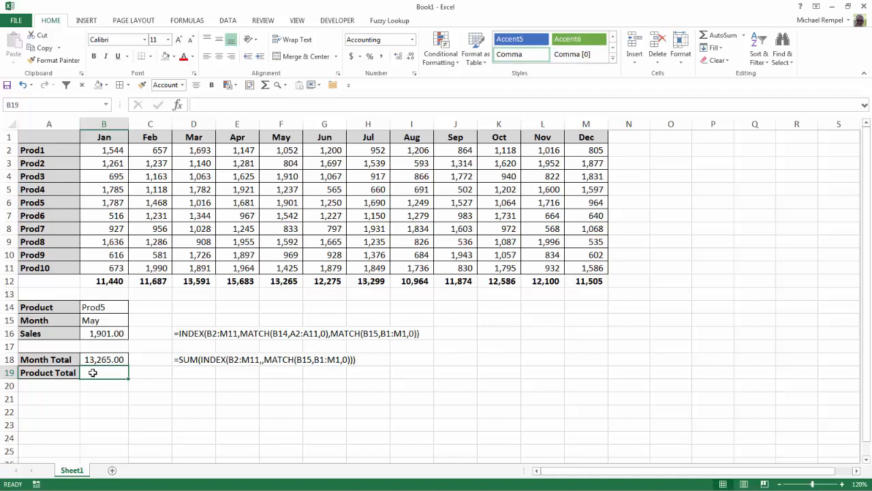
Start =SUM(INDEX( in B19 using B2:M11 as the array
type("=SUM(")
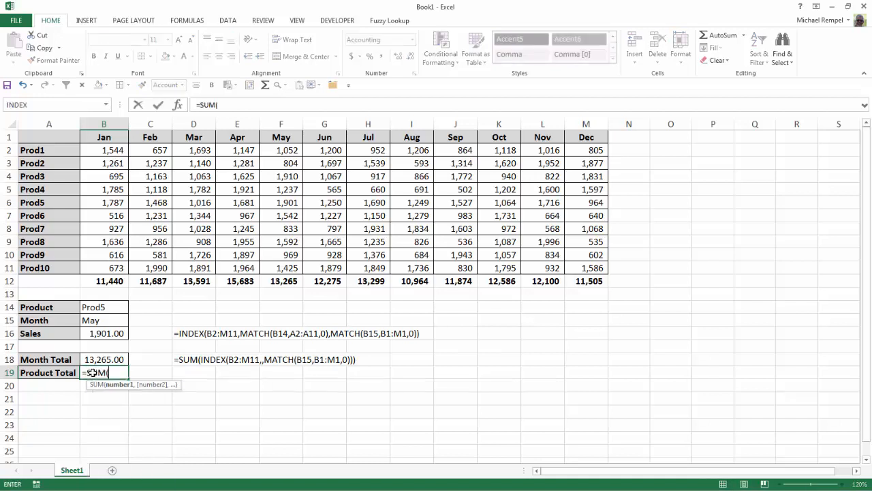
type("in")
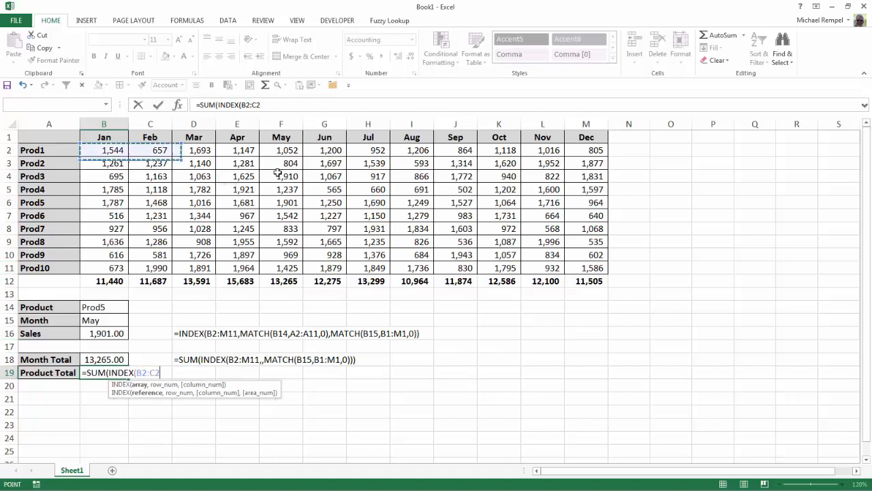
left_click_drag(104, 150, 586, 267)
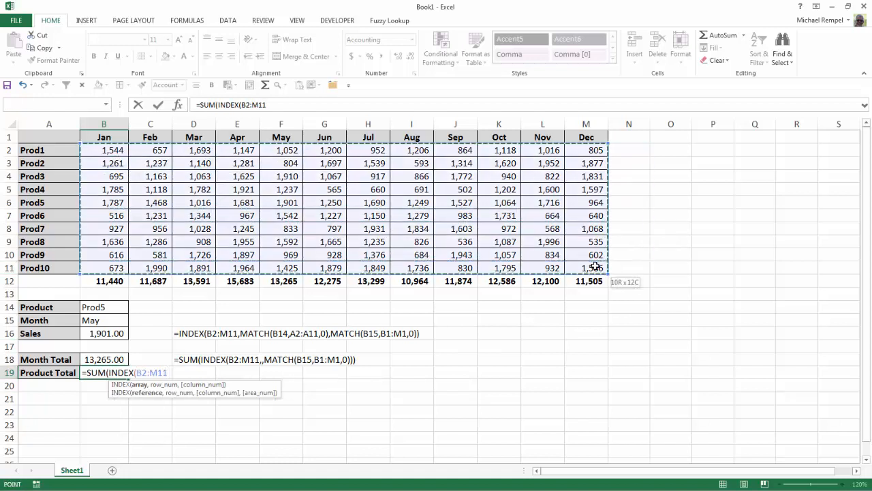
type(",")
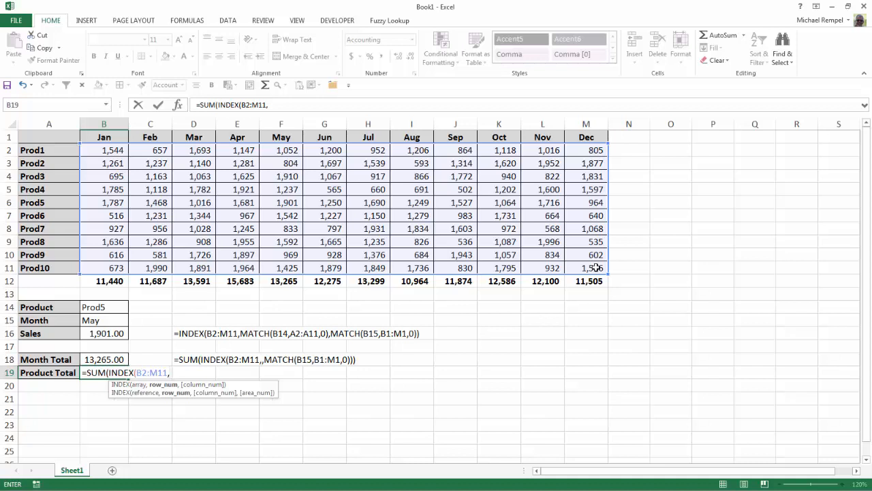
Add MATCH(B14,A2:A11,0) as the row, leave the column empty, and enter
type("mat")
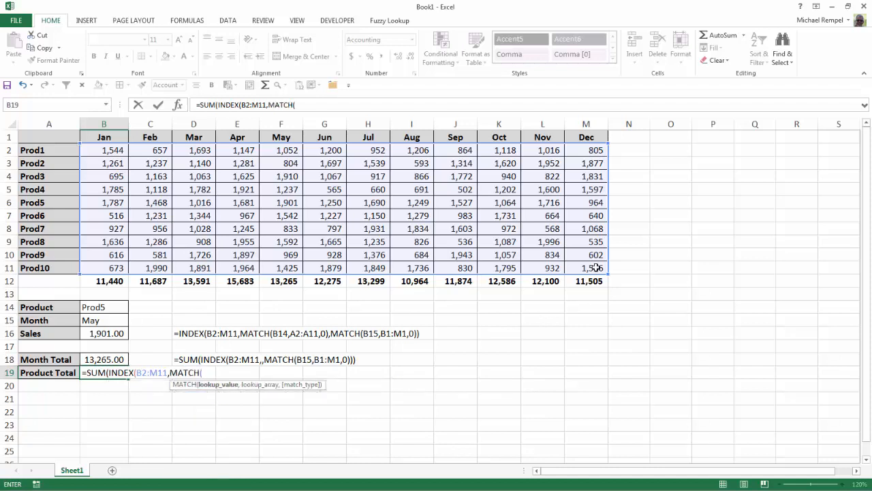
left_click(103, 307)
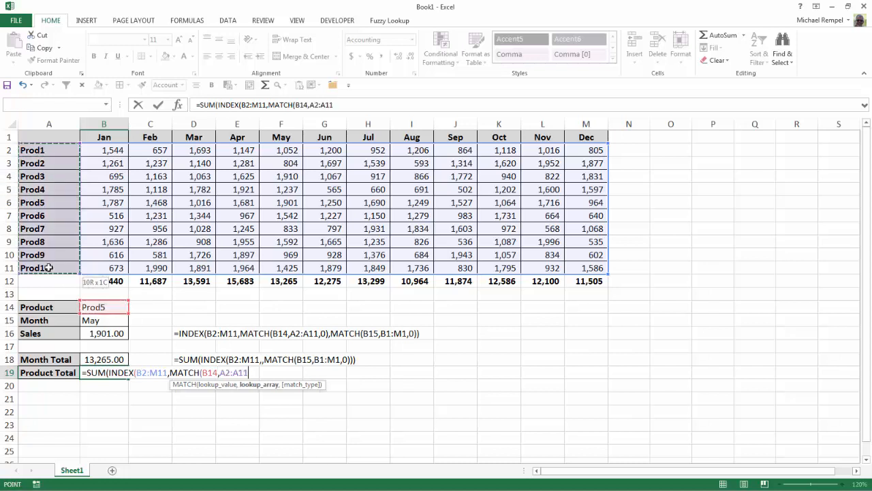
type(",")
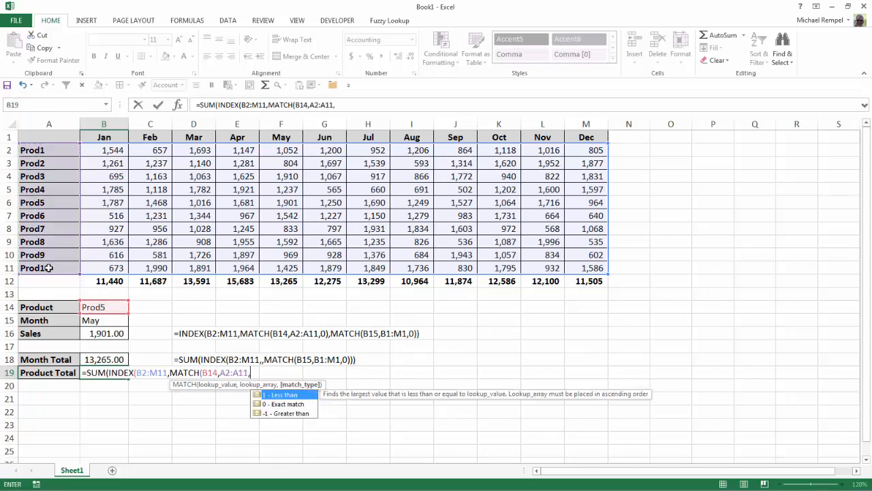
type("0)")
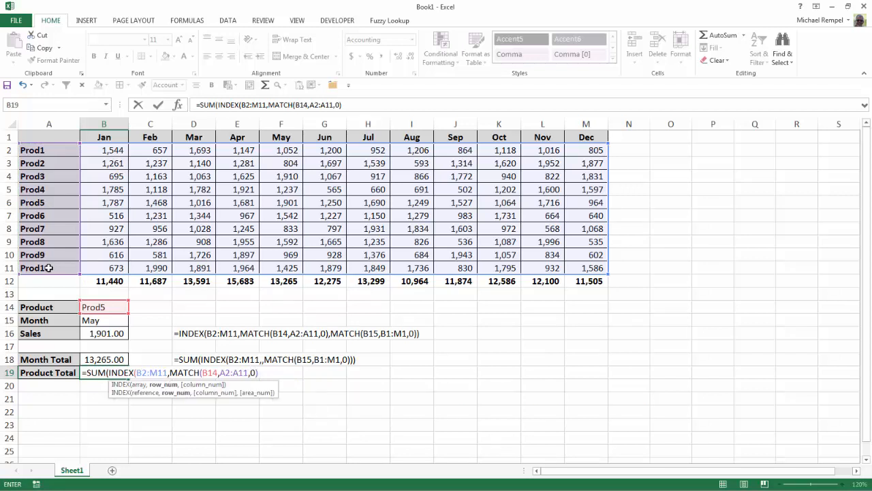
type(",")
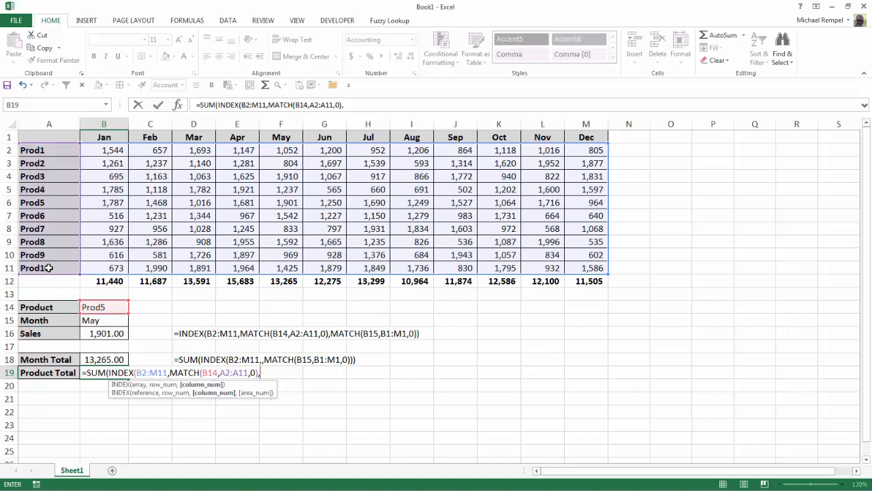
type(")")
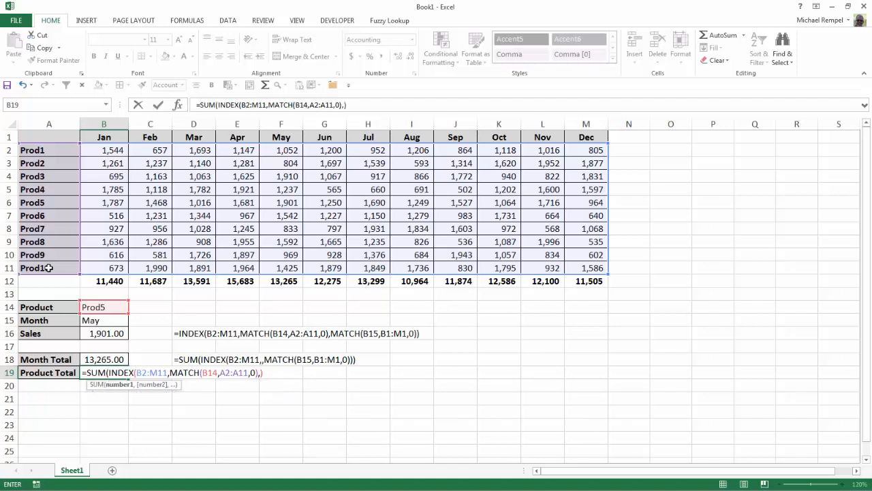
type(")")
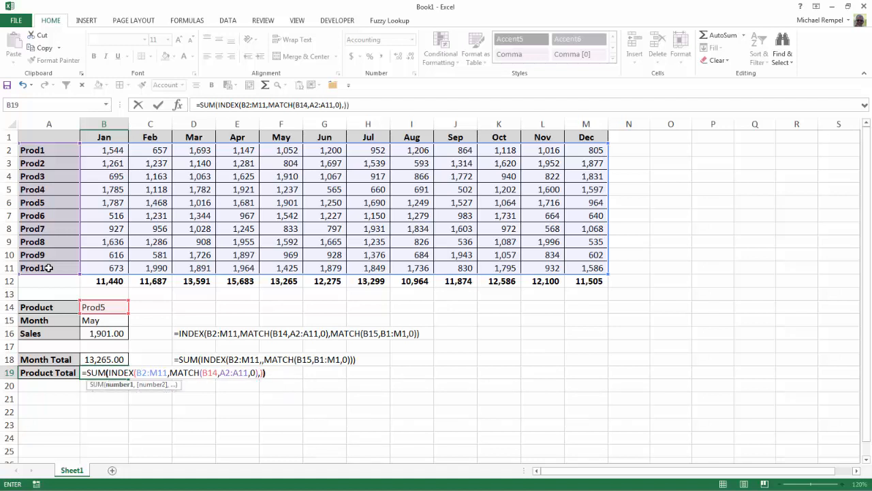
key("Return")
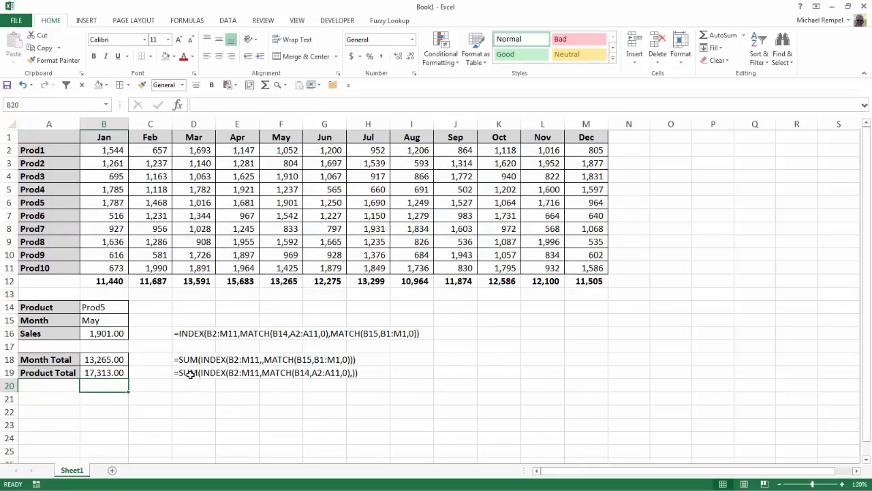
mouse_move(341, 379)
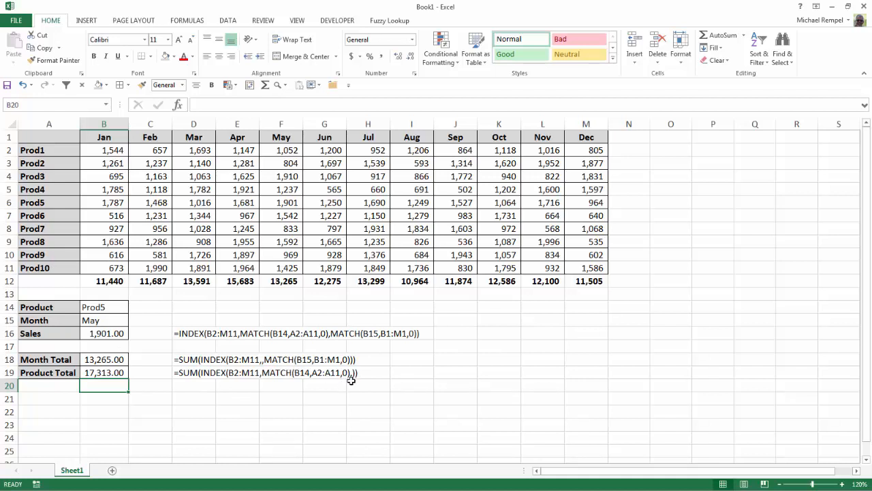
mouse_move(352, 389)
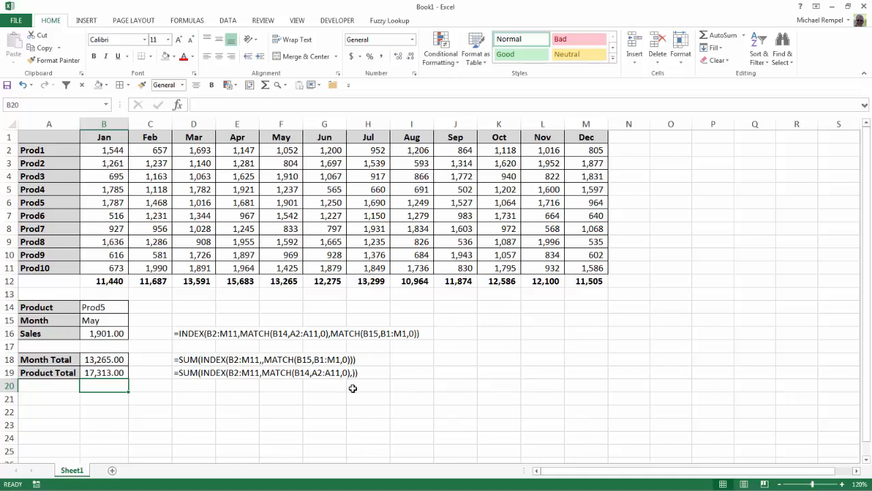
mouse_move(177, 398)
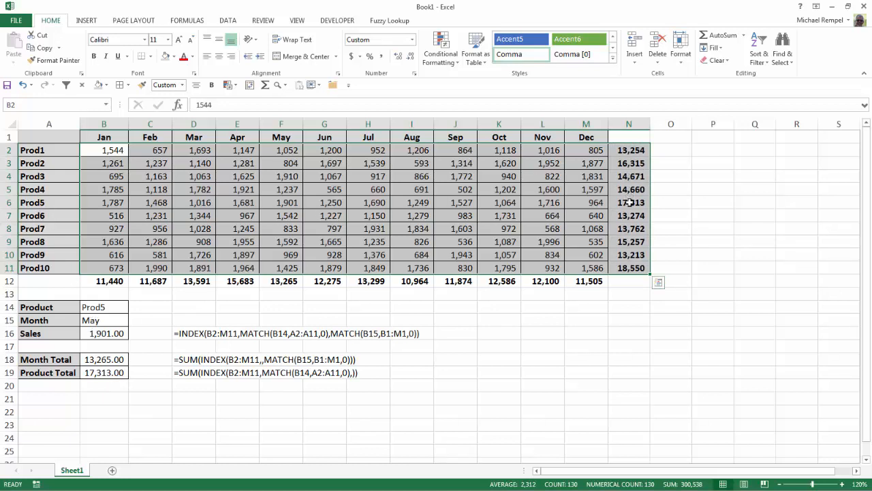
mouse_move(116, 307)
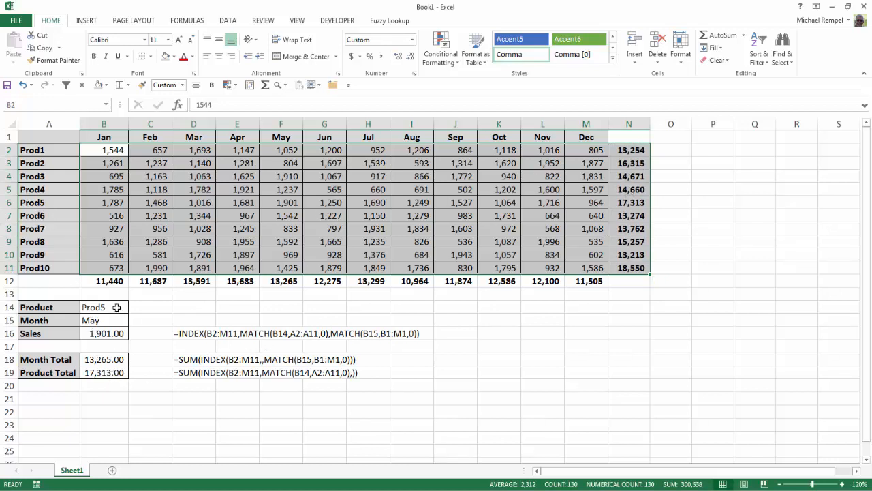
Open the product choices dropdown in B14, with Prod5 still entered
left_click(133, 306)
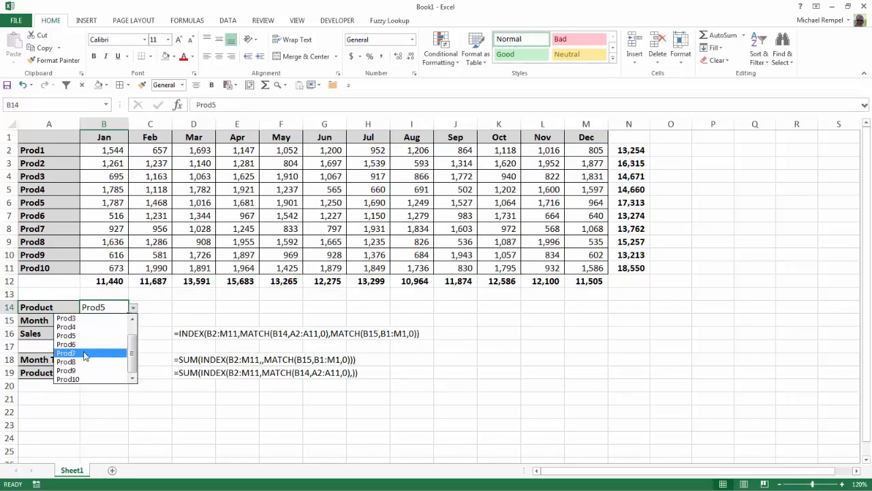